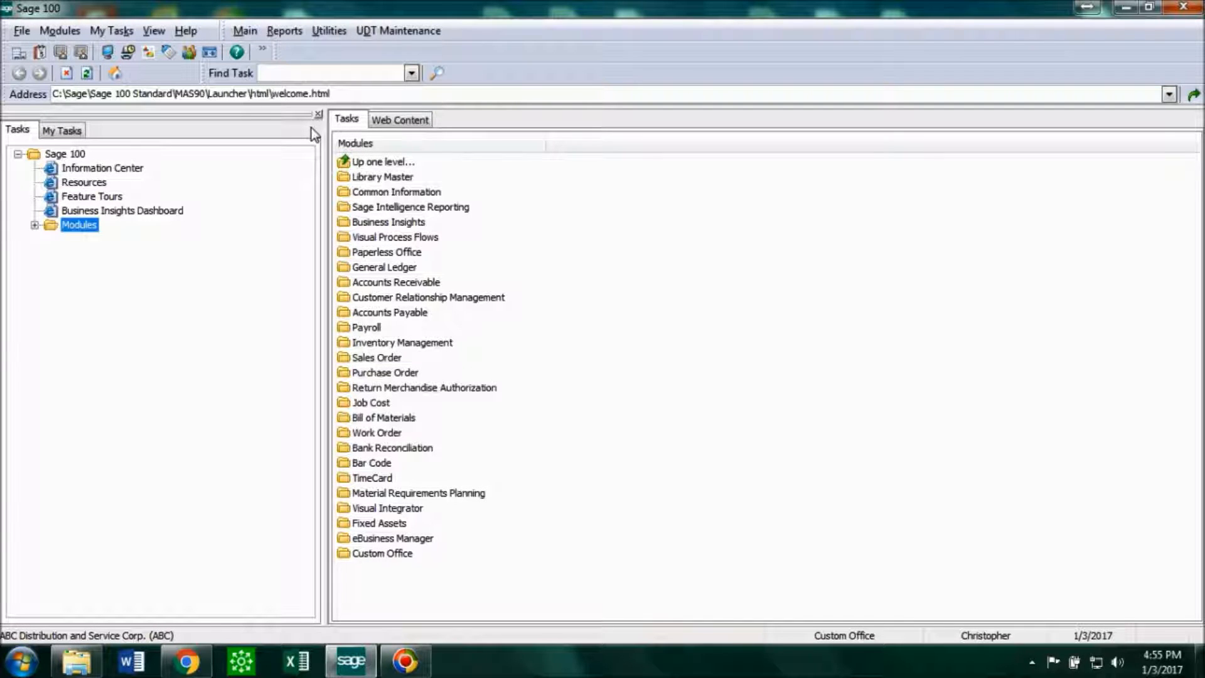
Launch Customer Maintenance from the Accounts Receivable Main tasks.
left_click(35, 224)
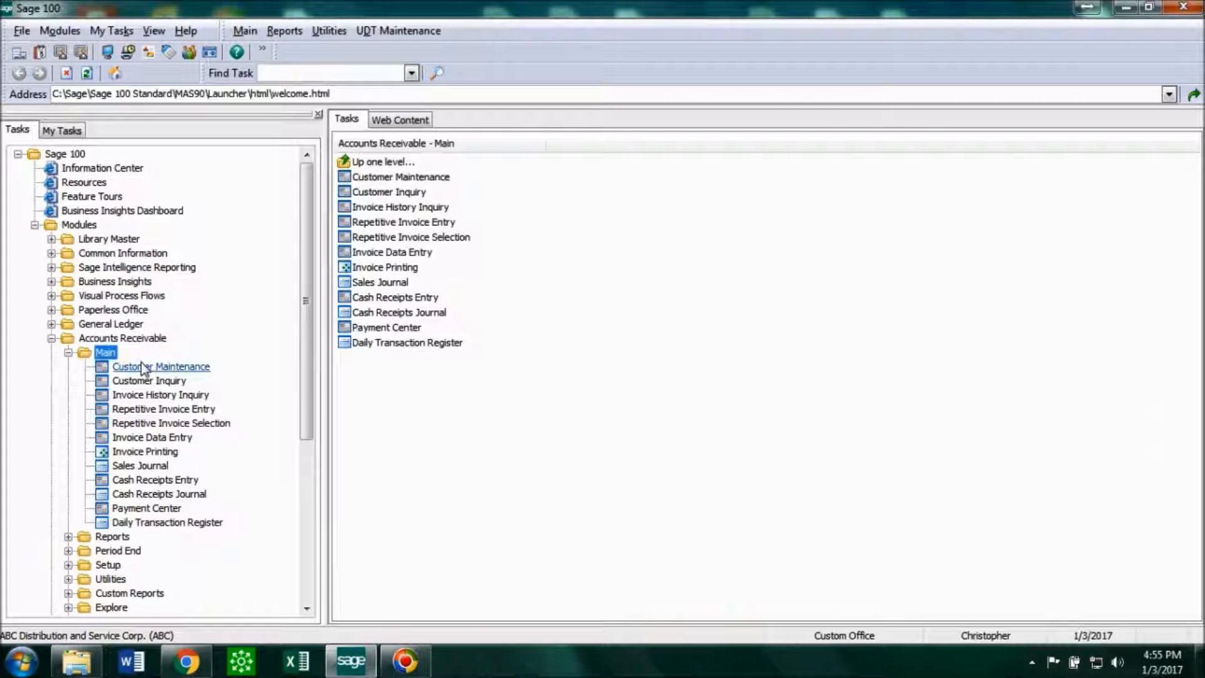
double_click(161, 365)
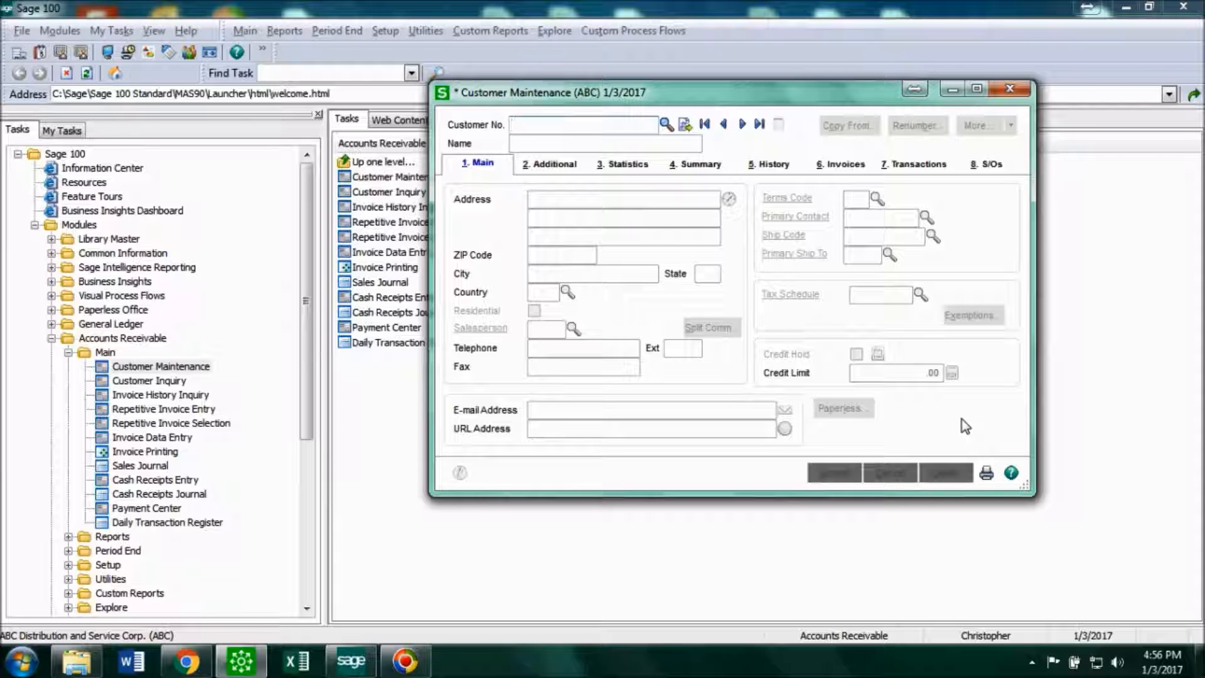
left_click(580, 124)
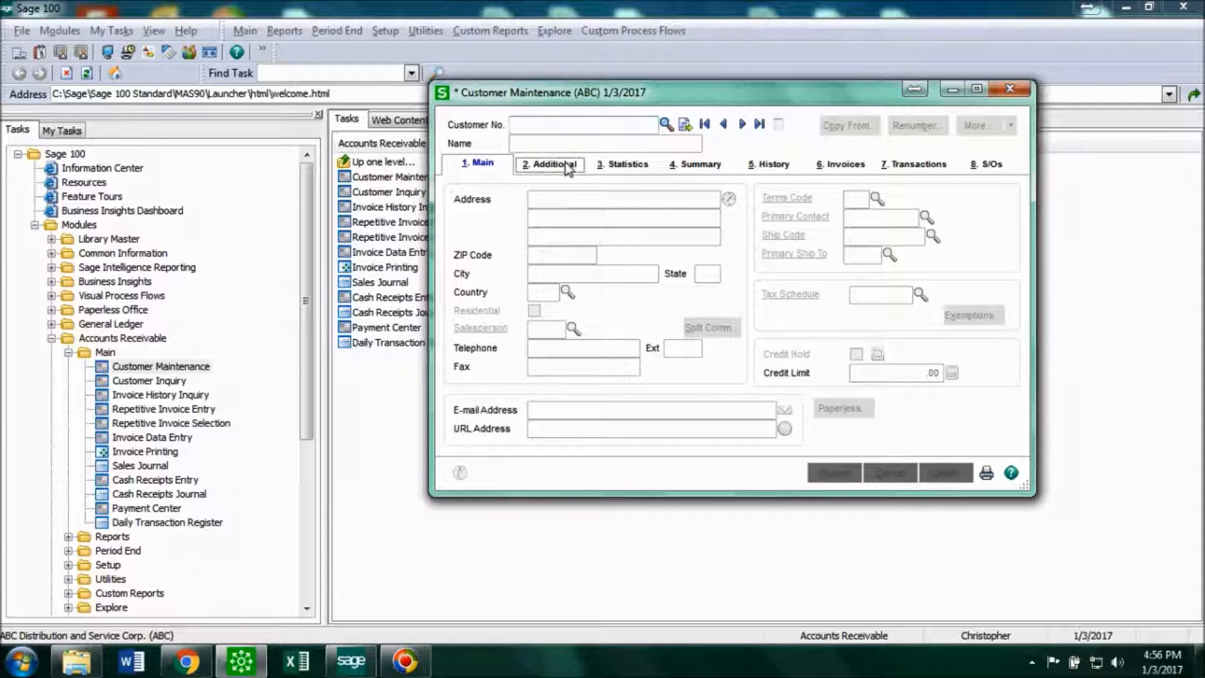
left_click(768, 163)
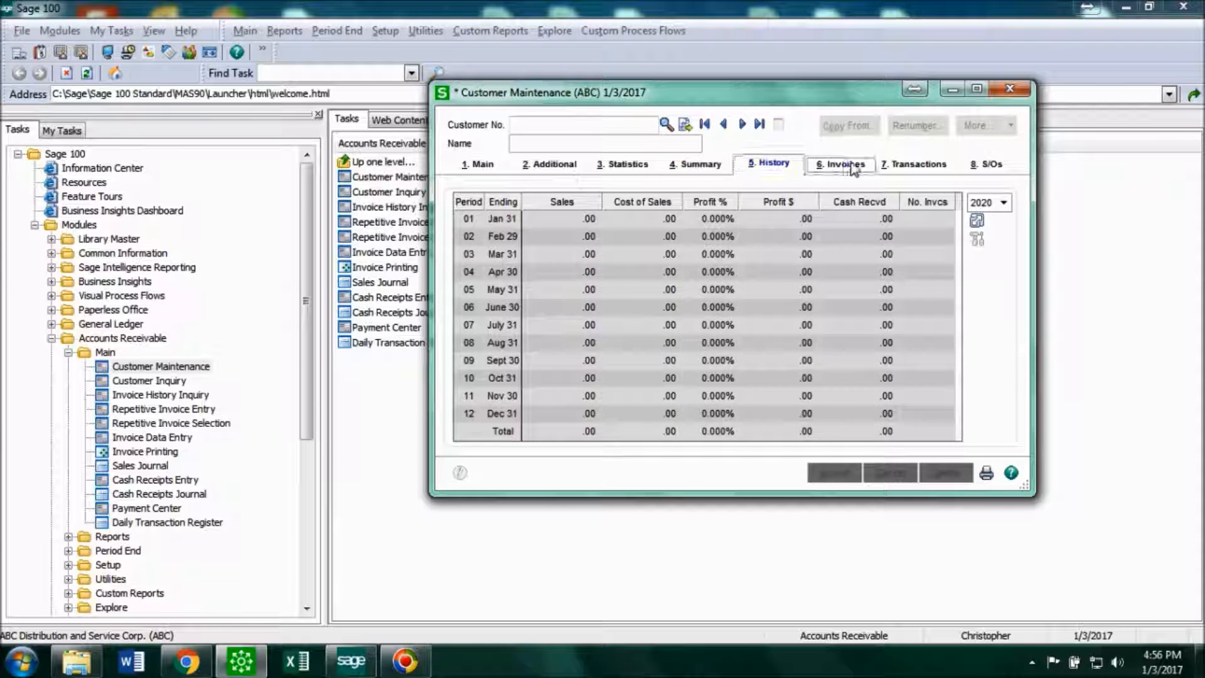
left_click(986, 163)
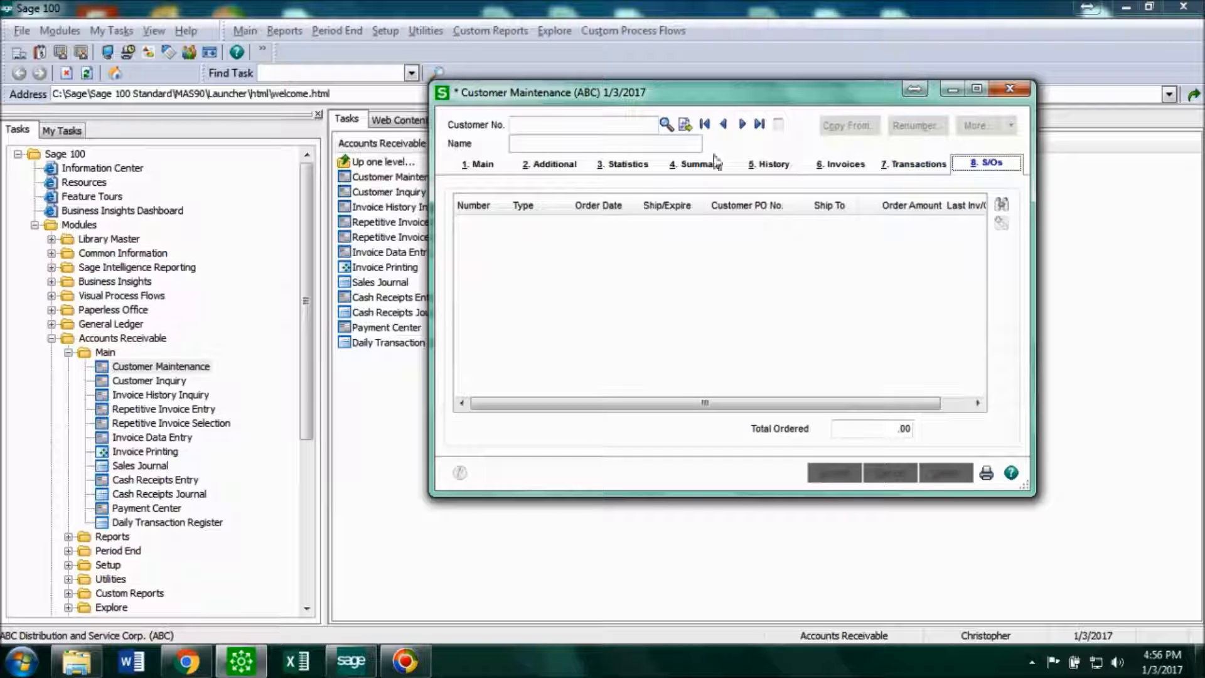
left_click(476, 163)
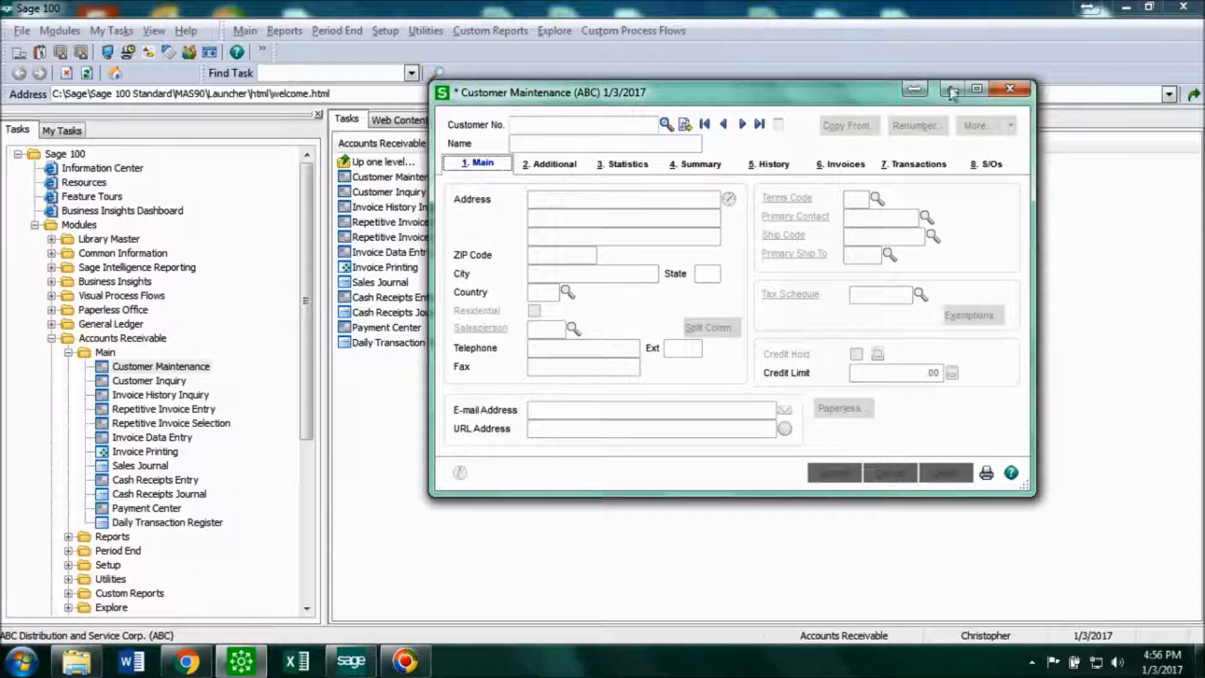
Close Customer Maintenance and launch User-Defined Field and Table Maintenance under Custom Office.
left_click(1009, 88)
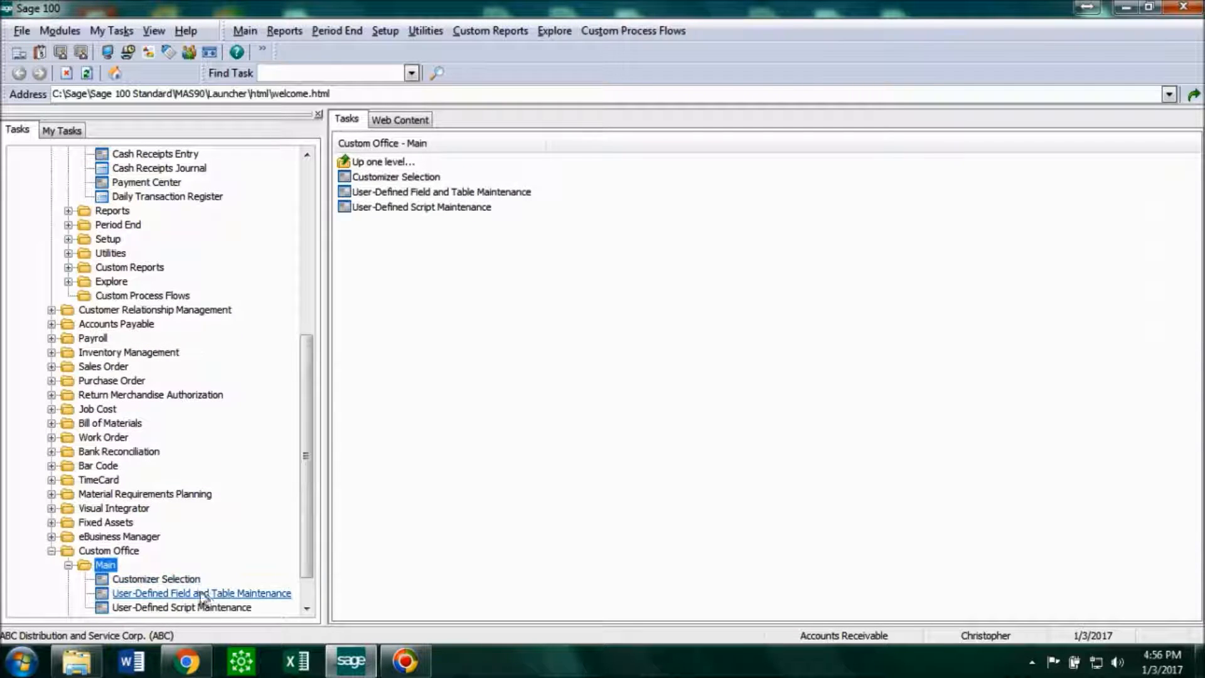
left_click(201, 592)
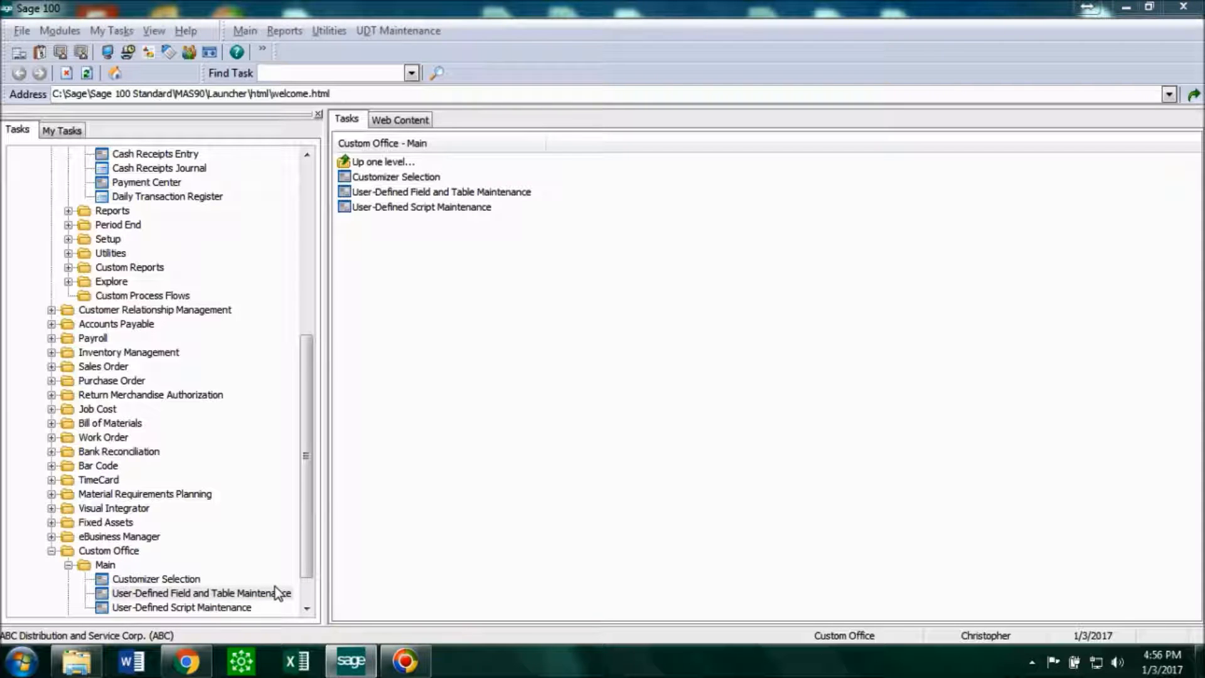
double_click(201, 593)
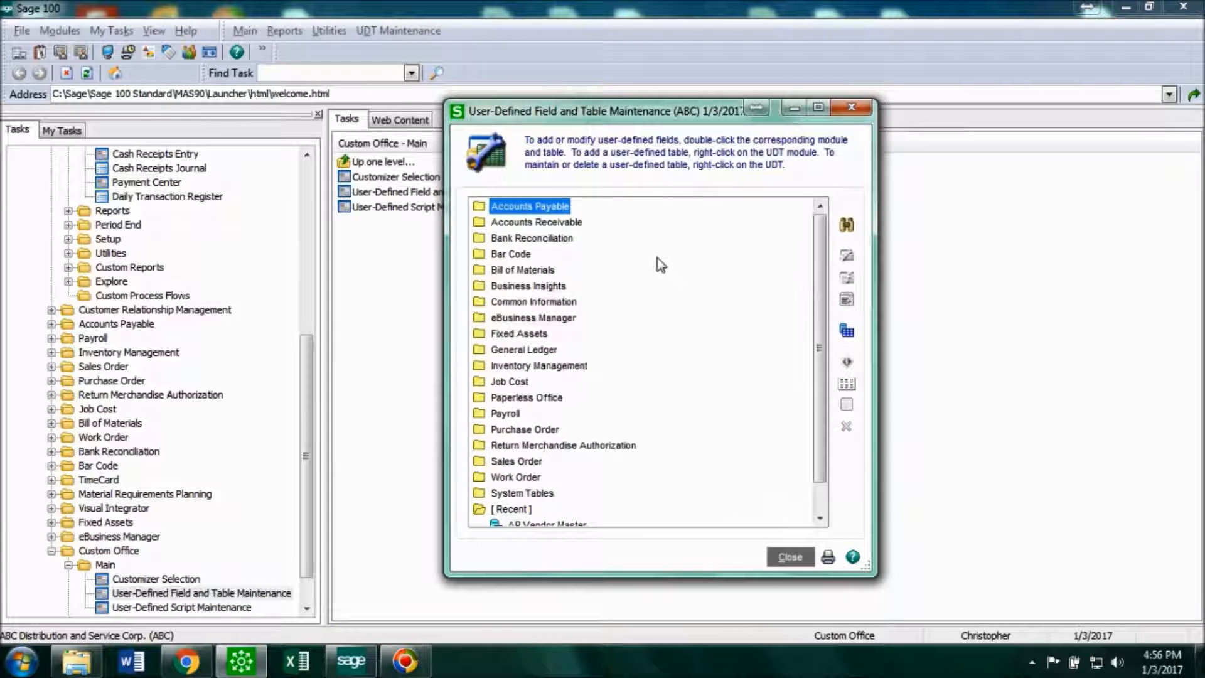
mouse_move(582, 236)
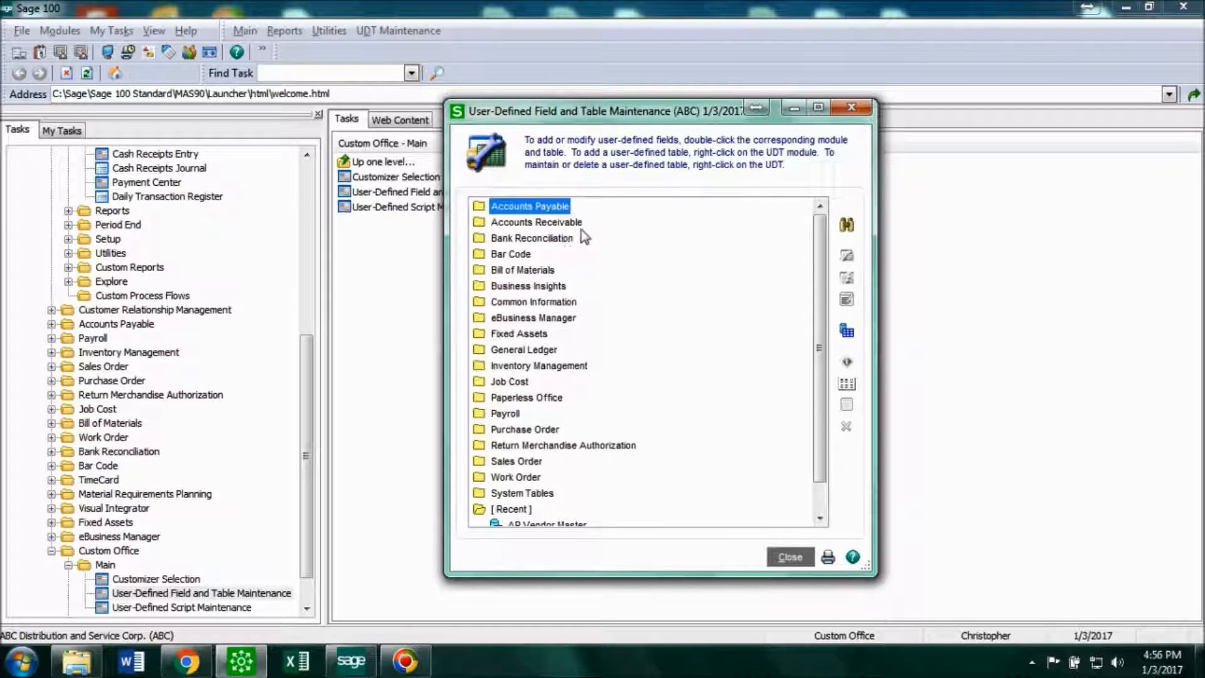
Edit the user-defined fields of the Accounts Receivable AR Customer Master table.
double_click(536, 222)
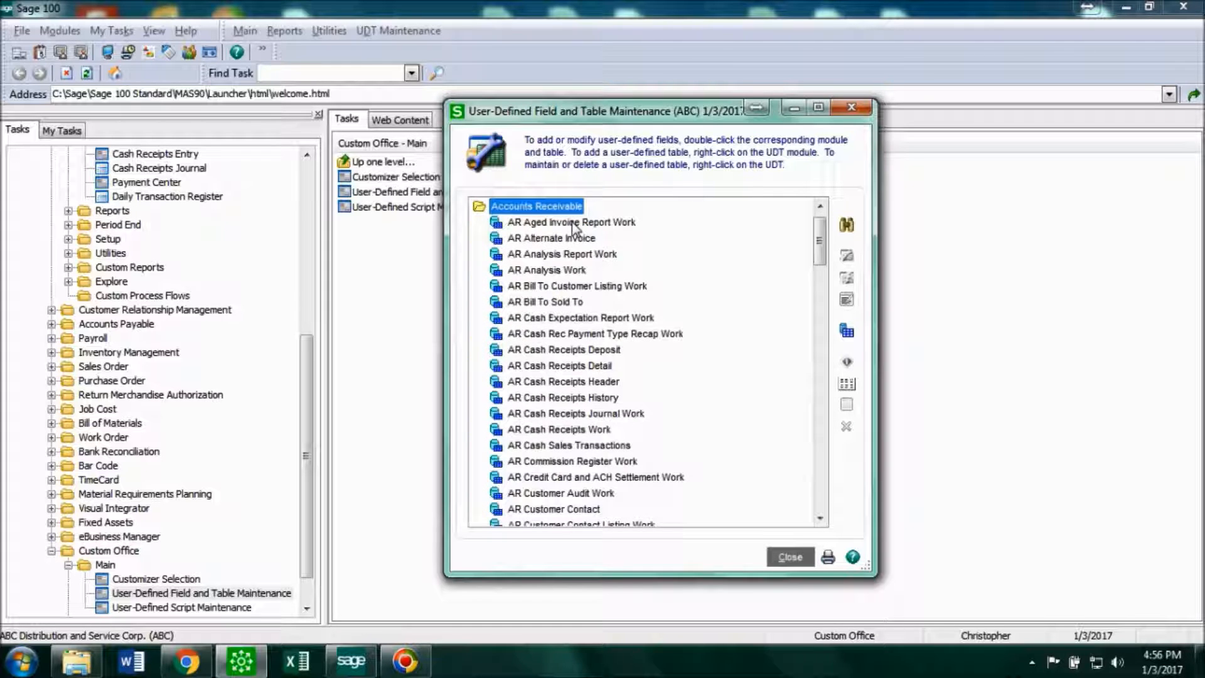
scroll("down", 3)
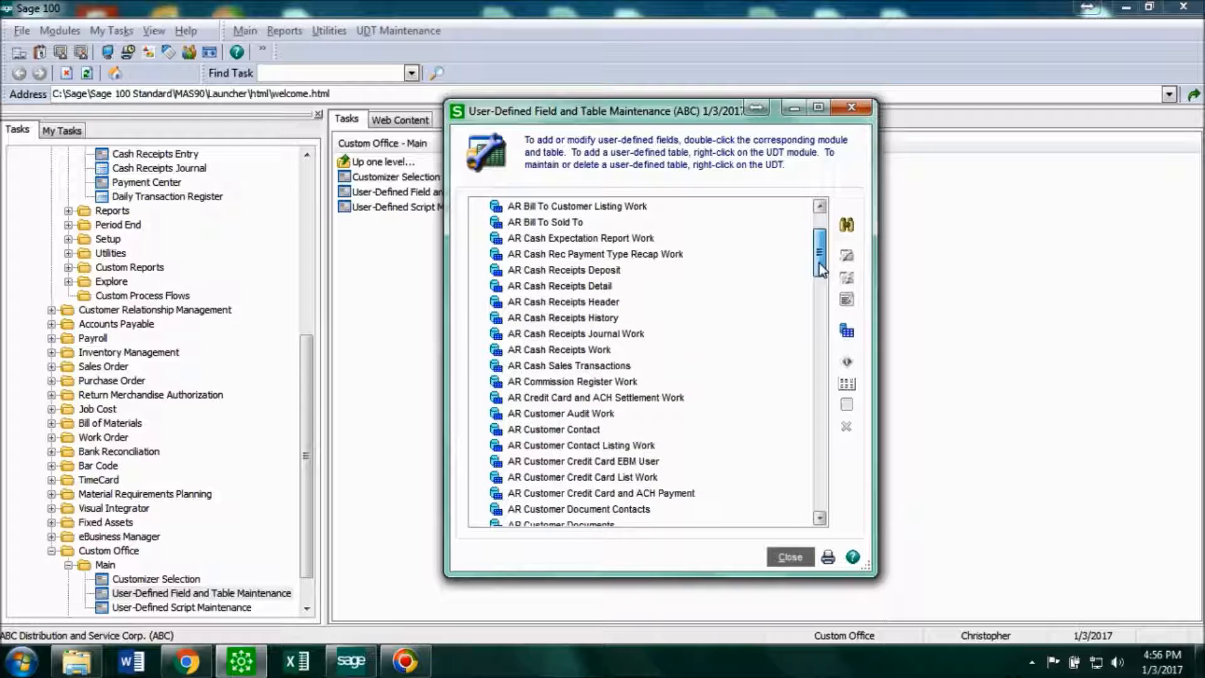
scroll("down", 3)
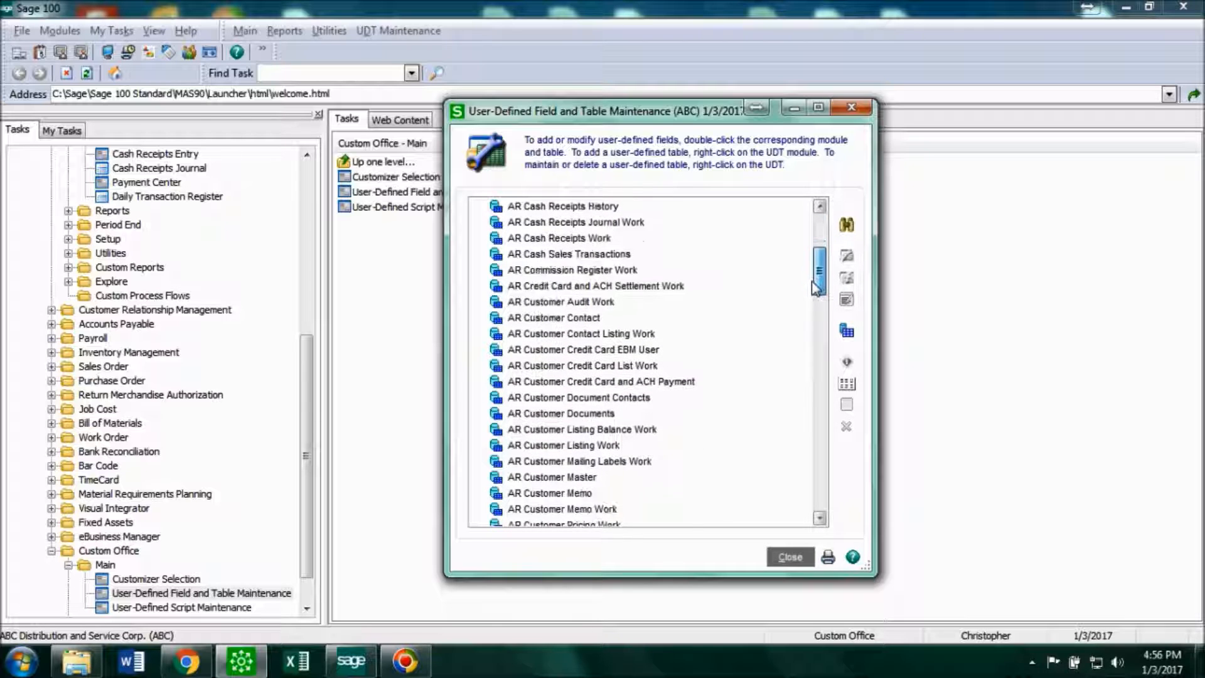
scroll("down", 3)
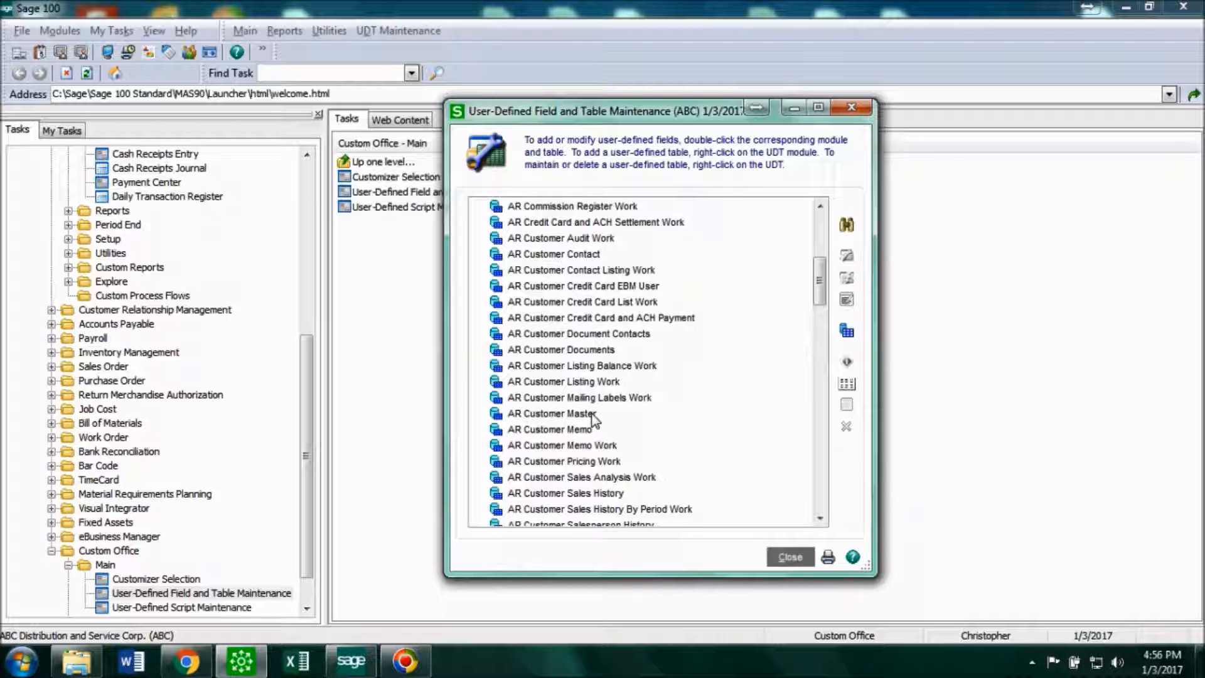
right_click(551, 413)
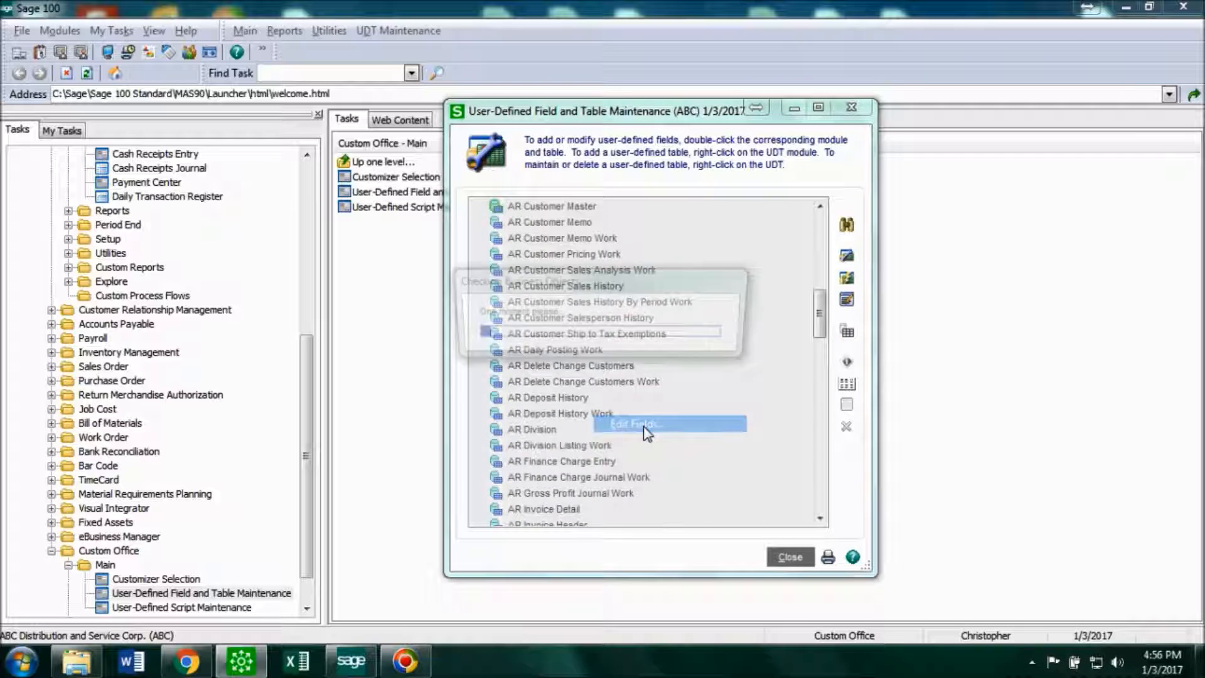
left_click(631, 423)
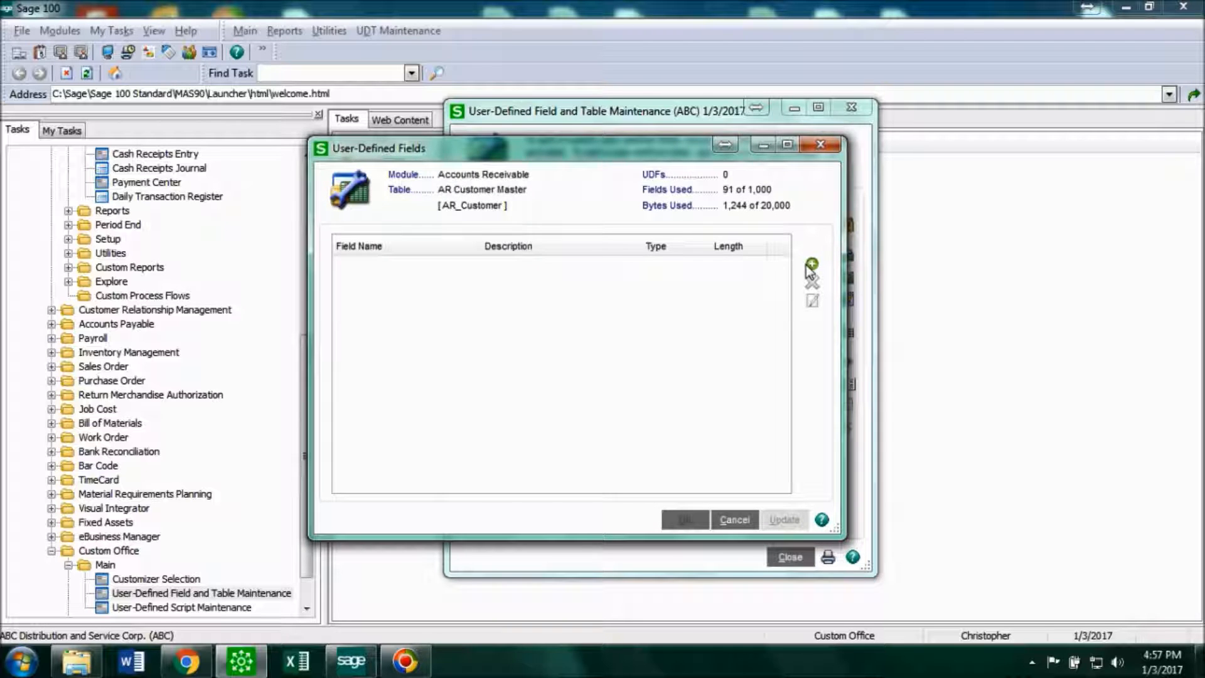
mouse_move(812, 265)
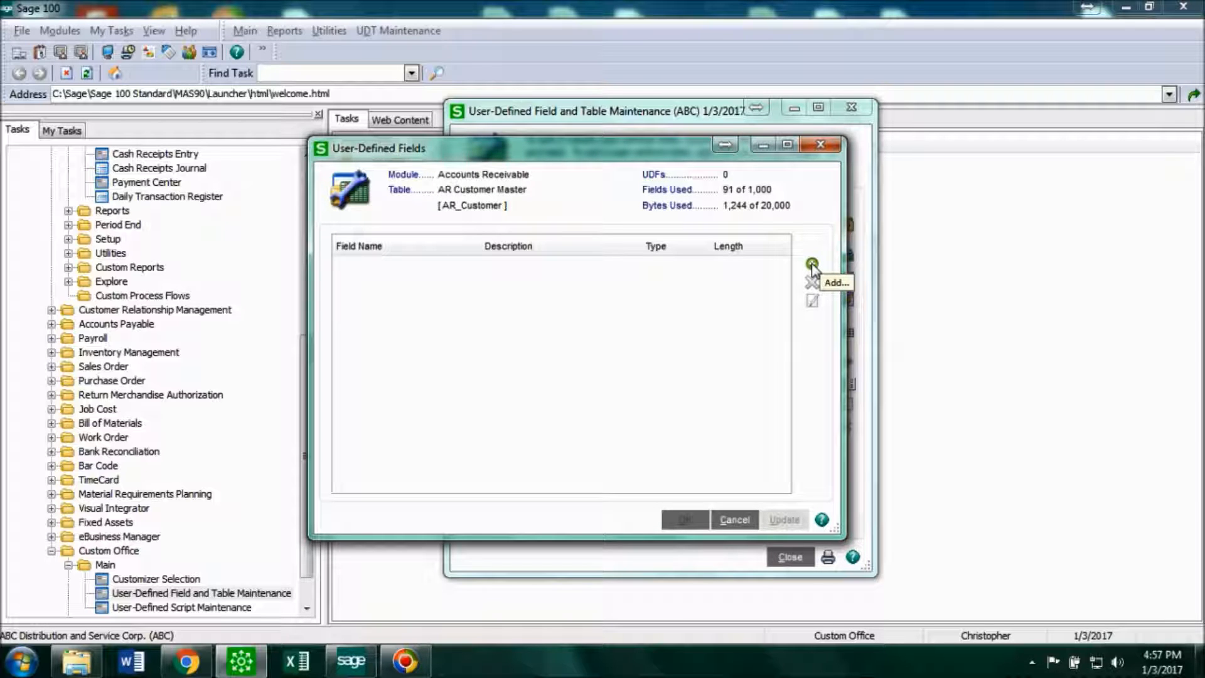
Add a new field named DOG_FRIENDLY with description Dog Friendly.
left_click(812, 264)
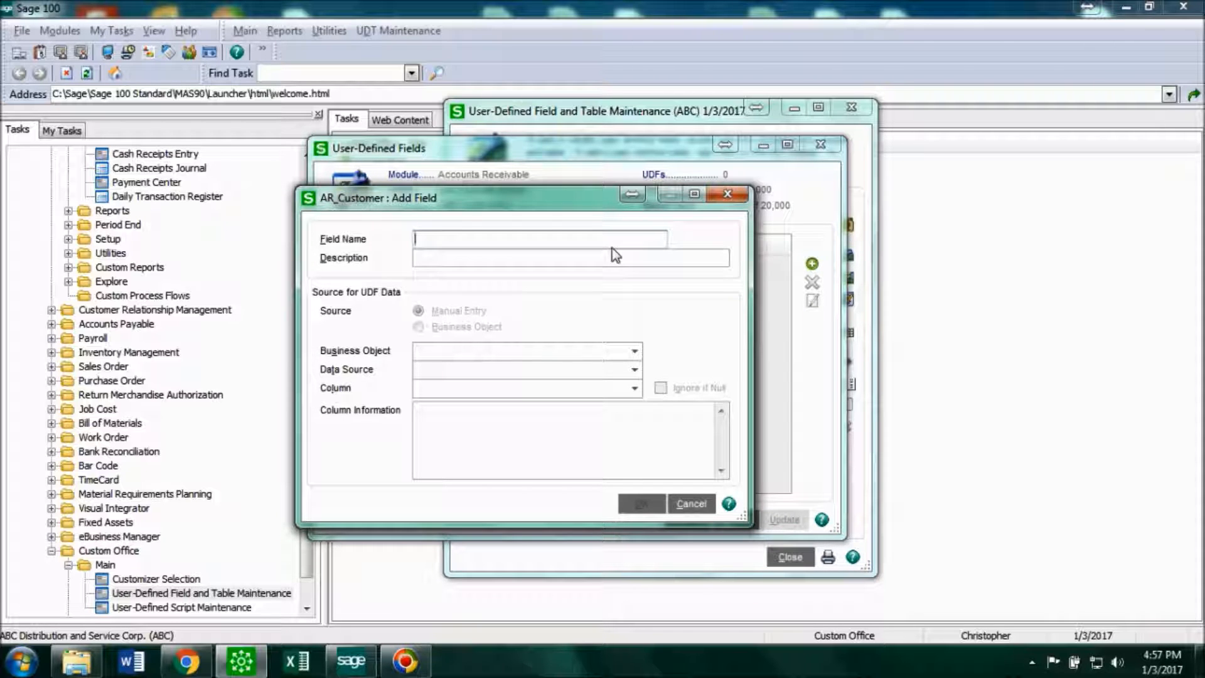
type("DOG FRIENDLY")
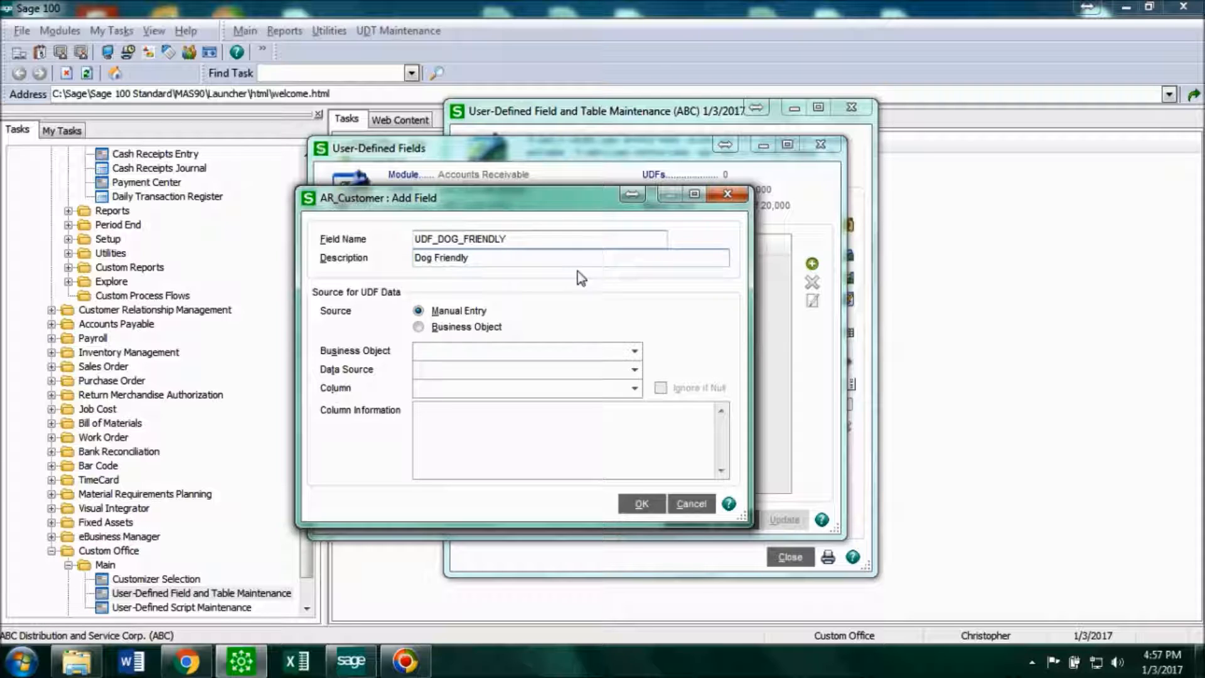
mouse_move(499, 326)
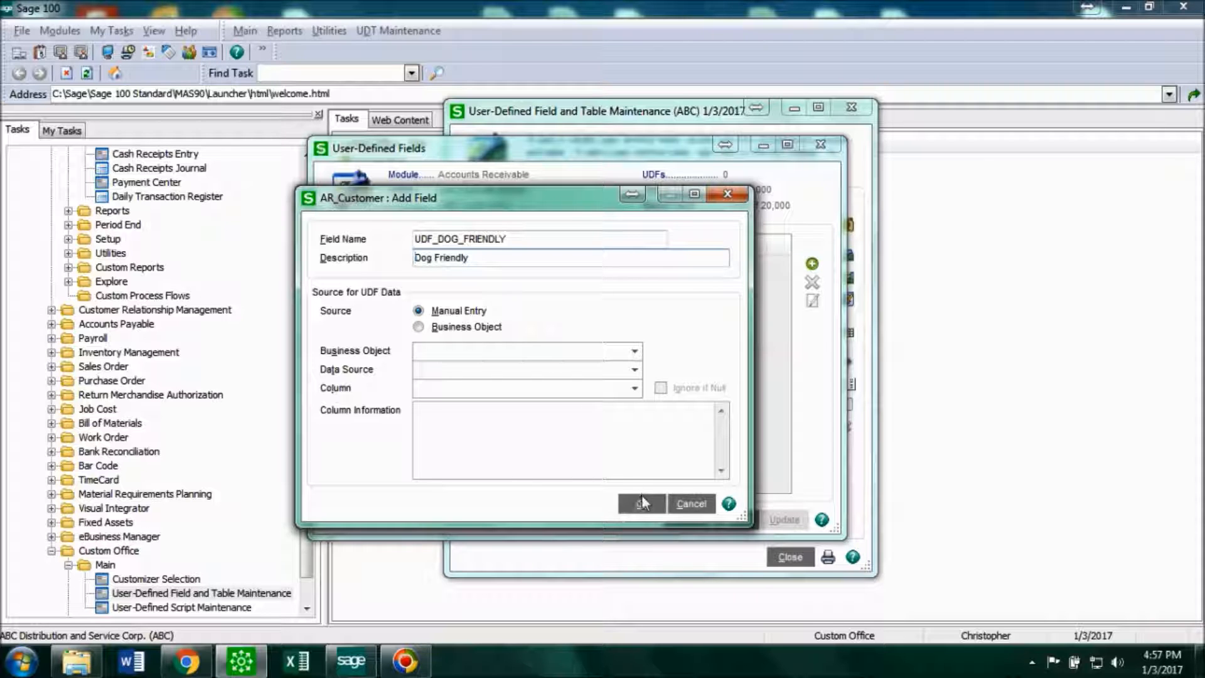
left_click(641, 503)
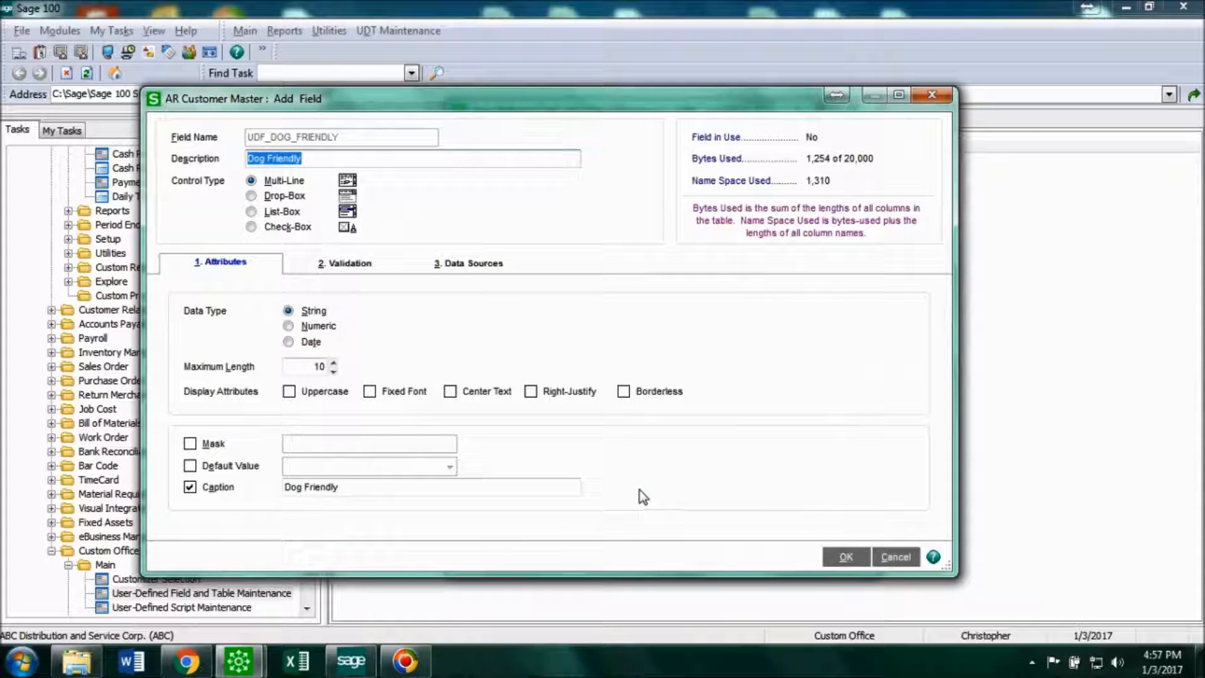
mouse_move(607, 316)
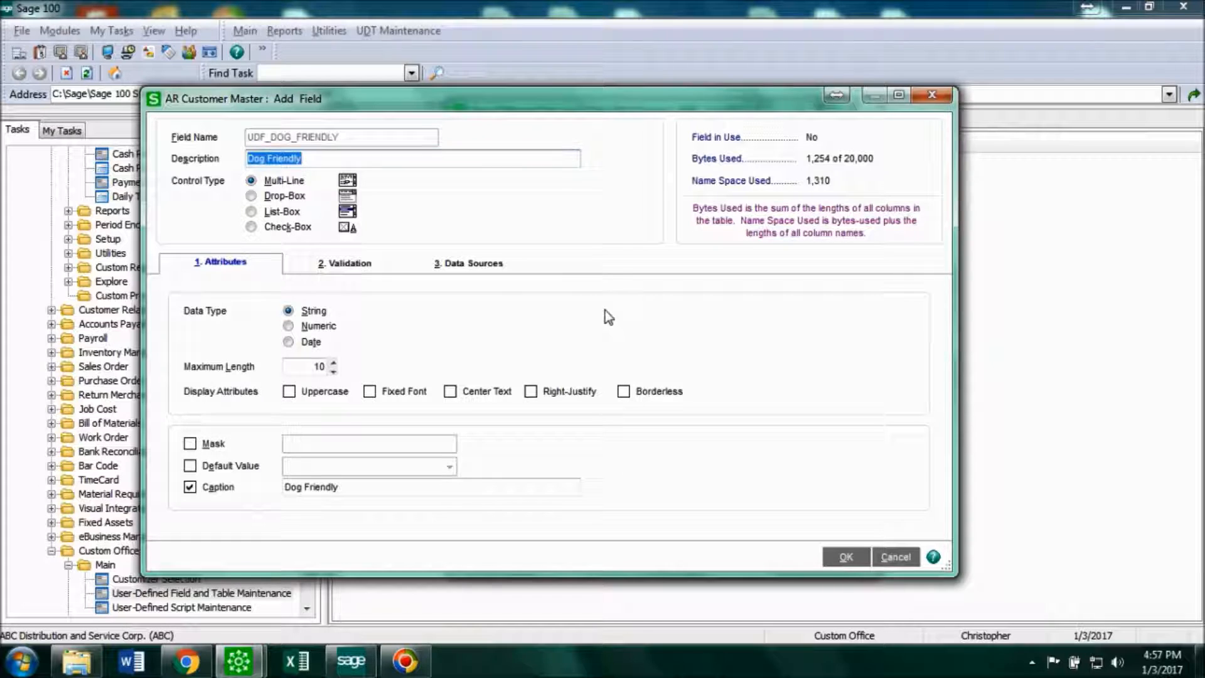
mouse_move(492, 203)
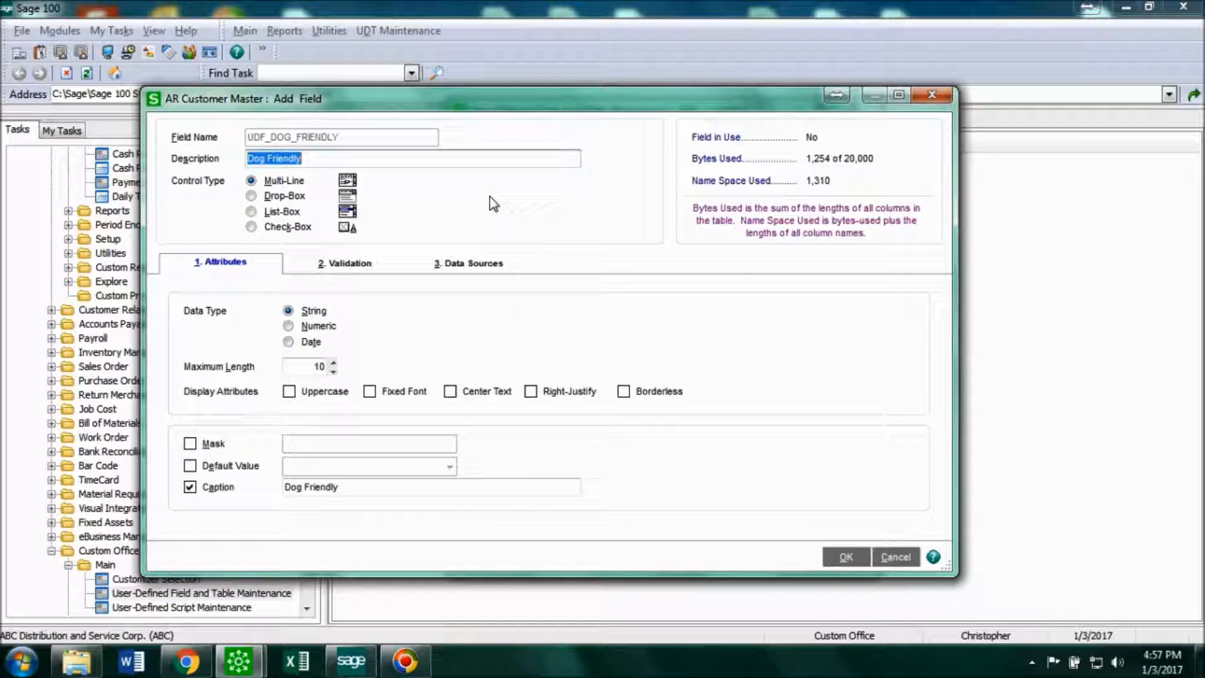
mouse_move(351, 201)
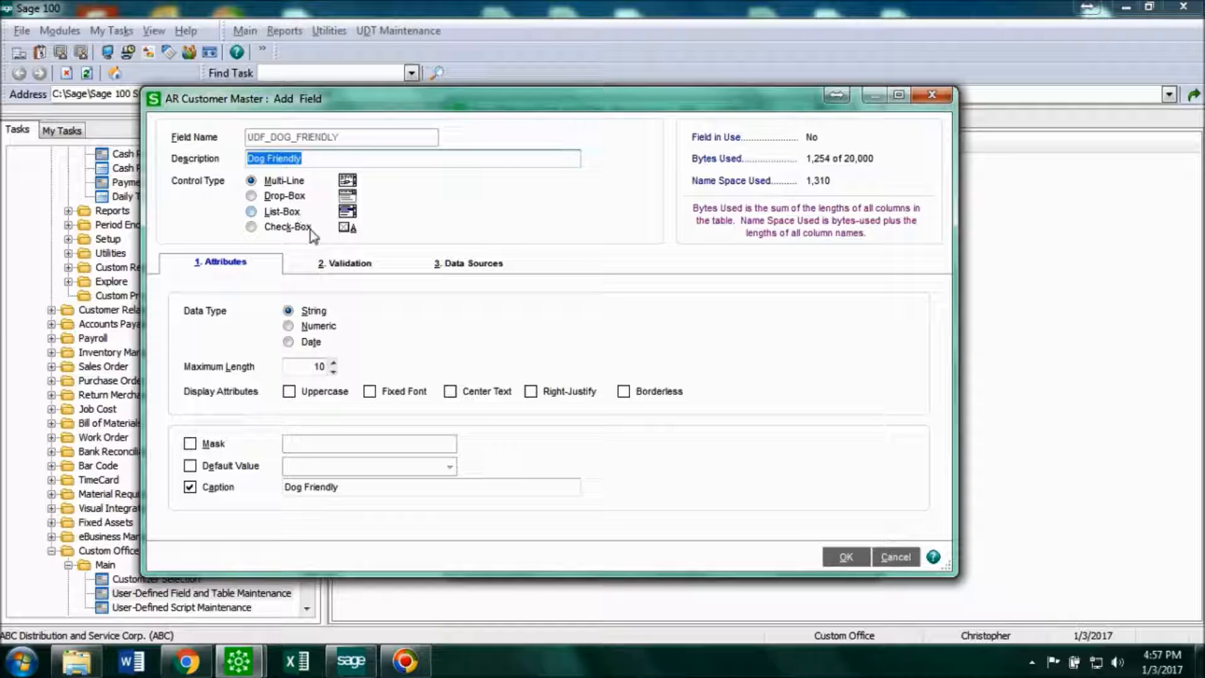
Make Dog Friendly a Check-Box field, review Validation and Attributes, and accept the definition.
left_click(251, 227)
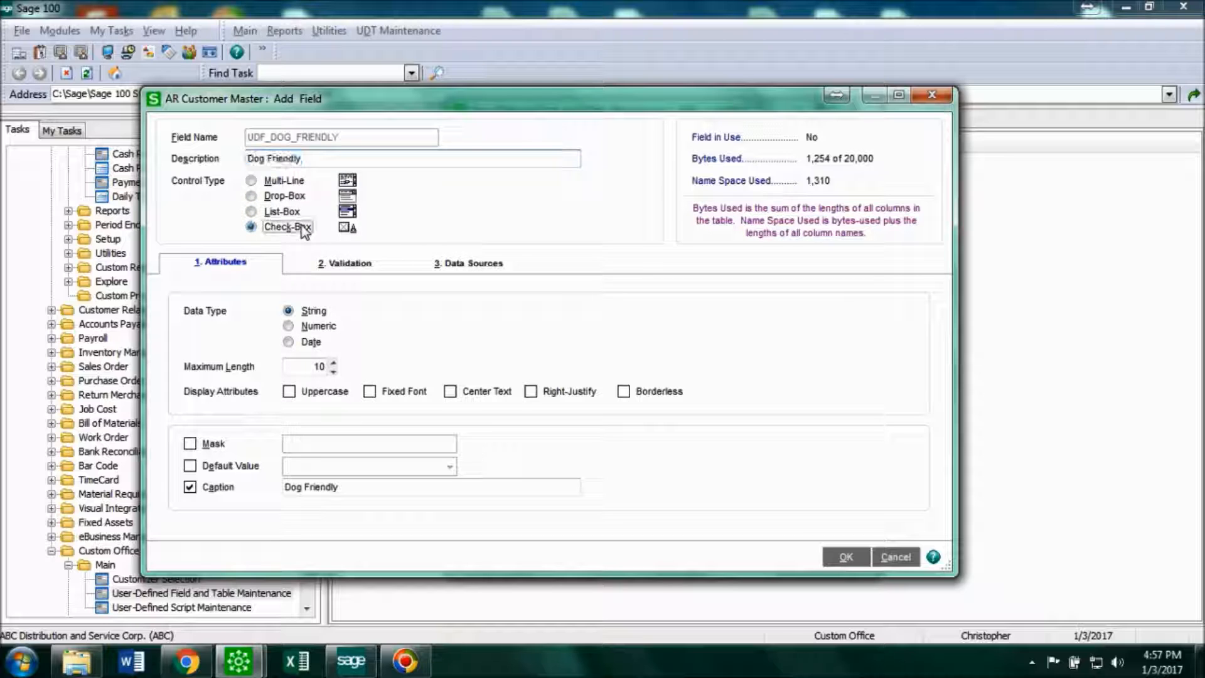
left_click(344, 262)
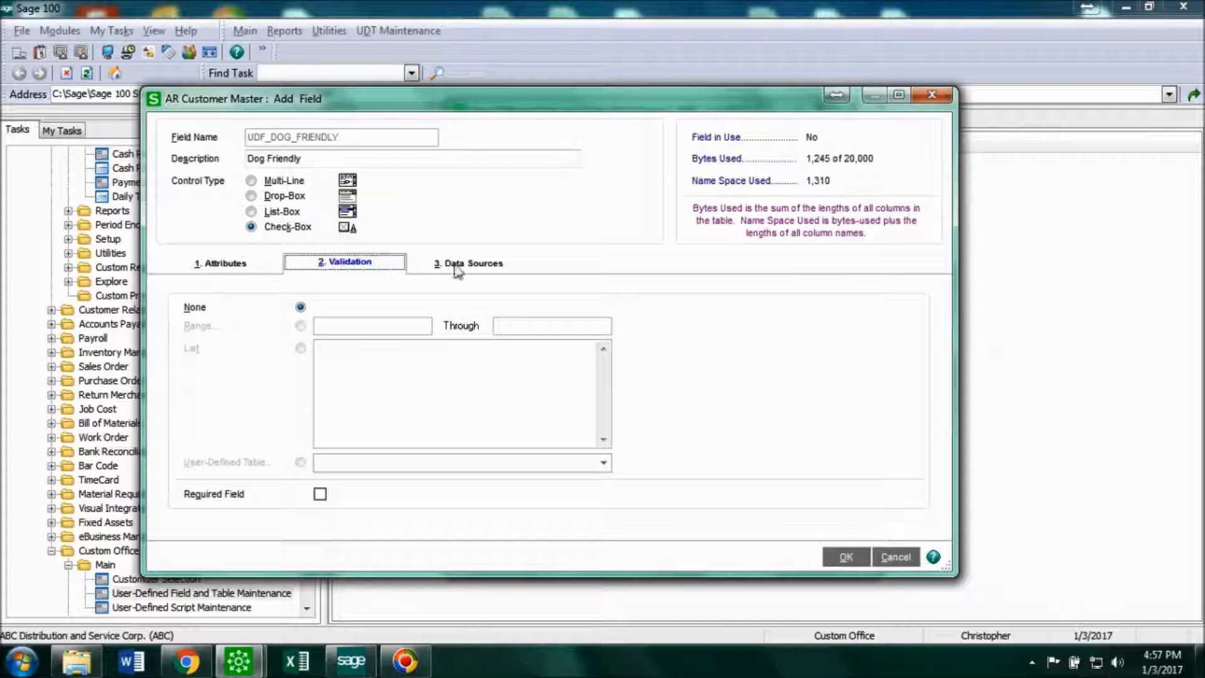
mouse_move(269, 264)
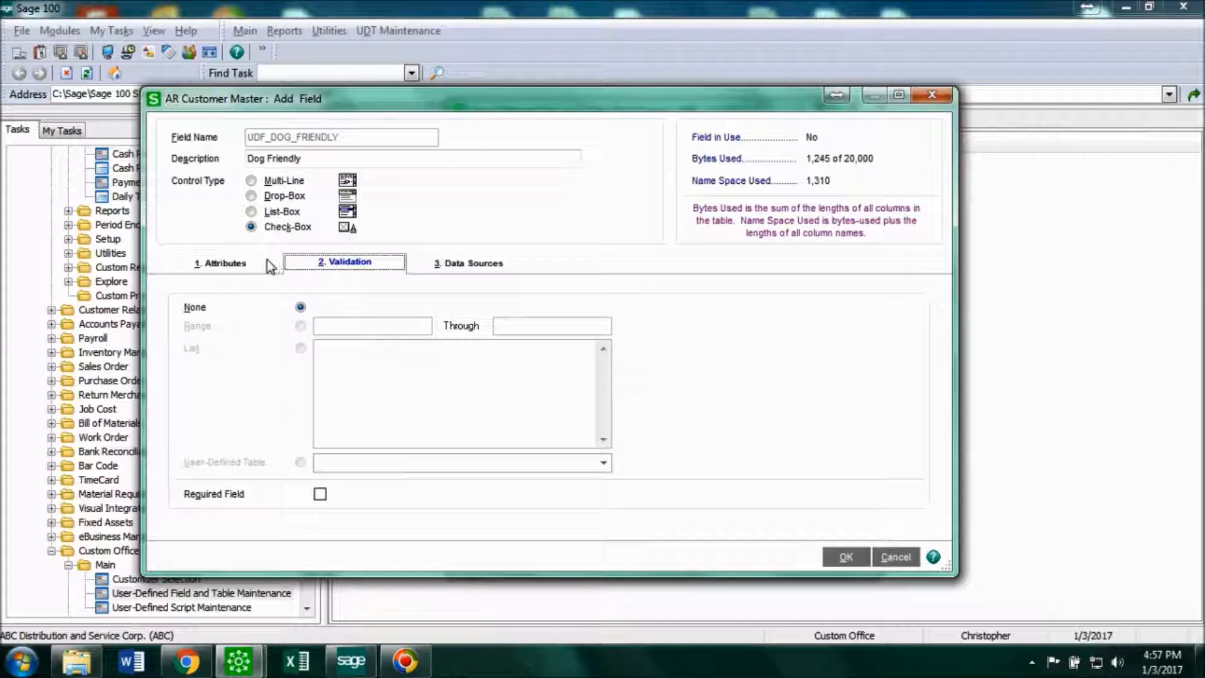
left_click(223, 263)
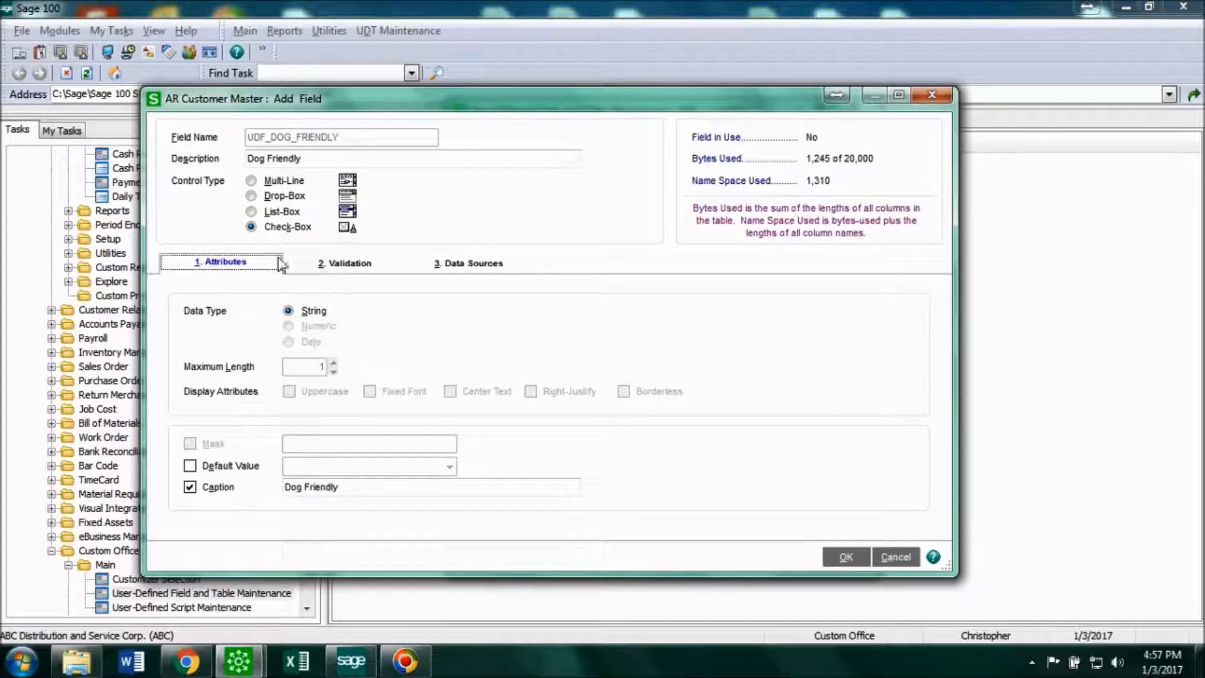
mouse_move(736, 451)
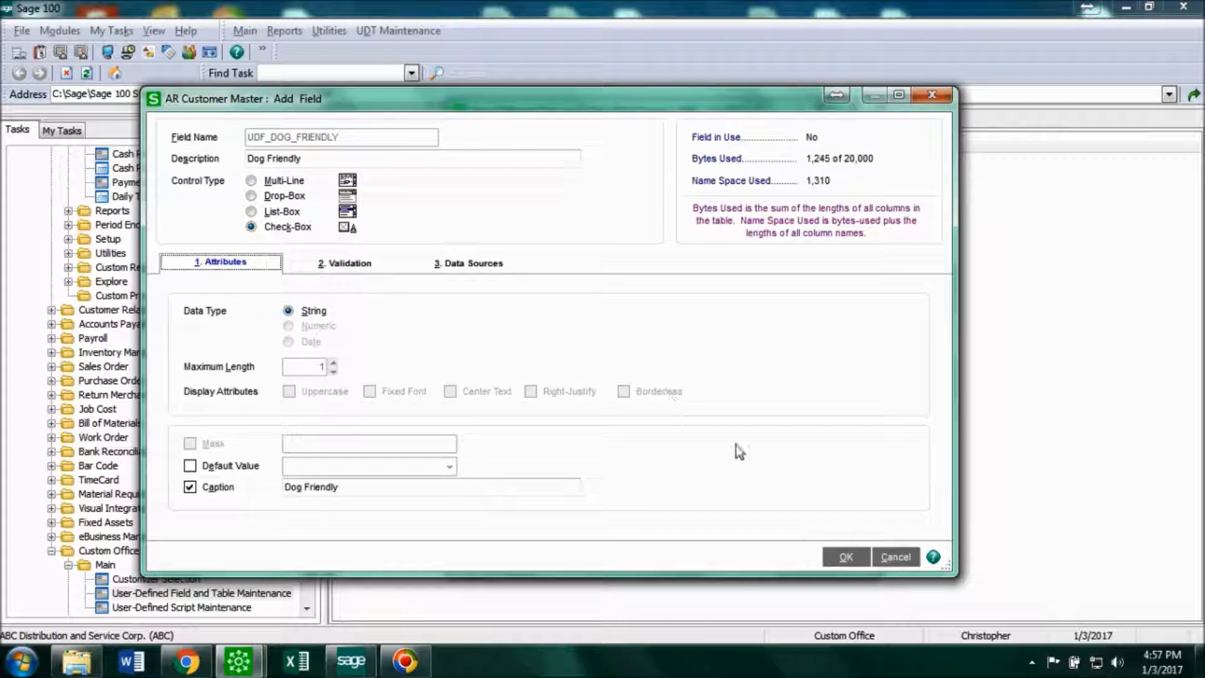
left_click(845, 556)
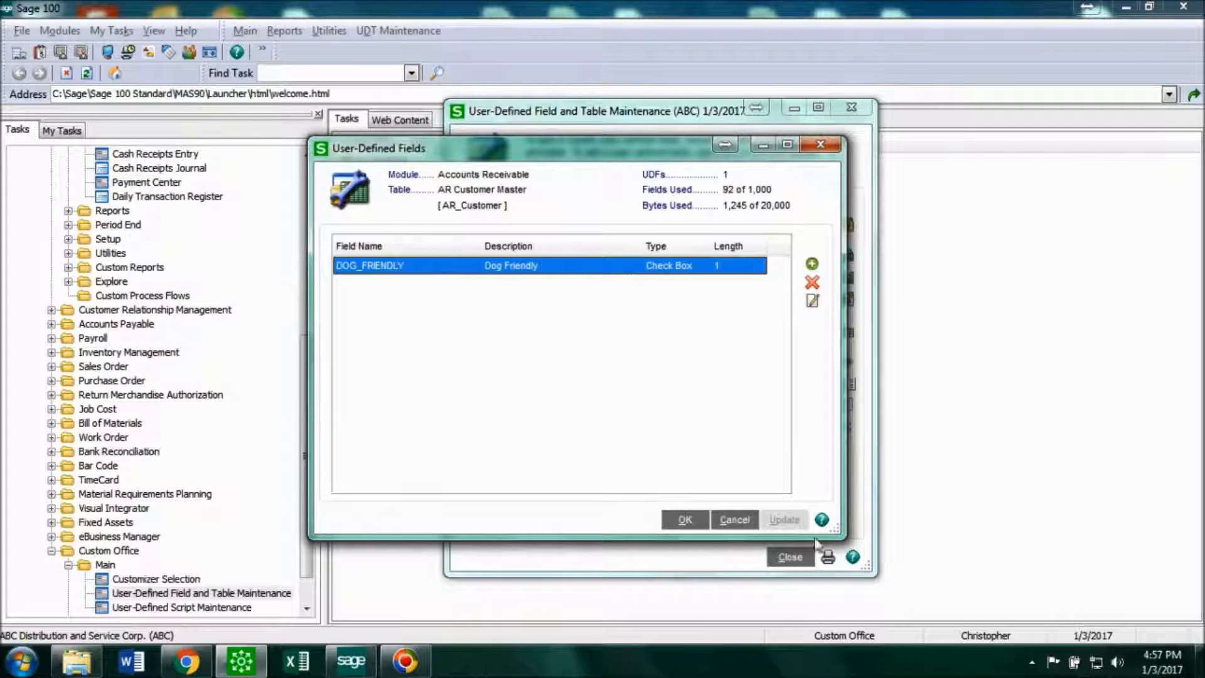
left_click(683, 519)
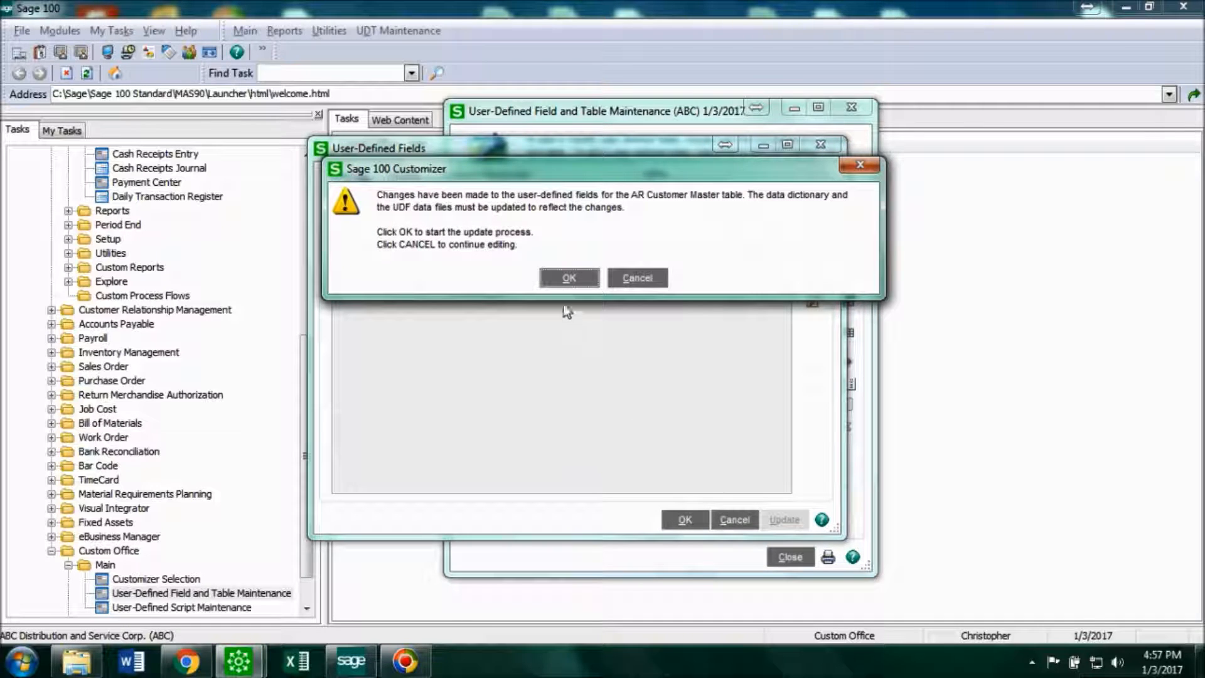
mouse_move(641, 217)
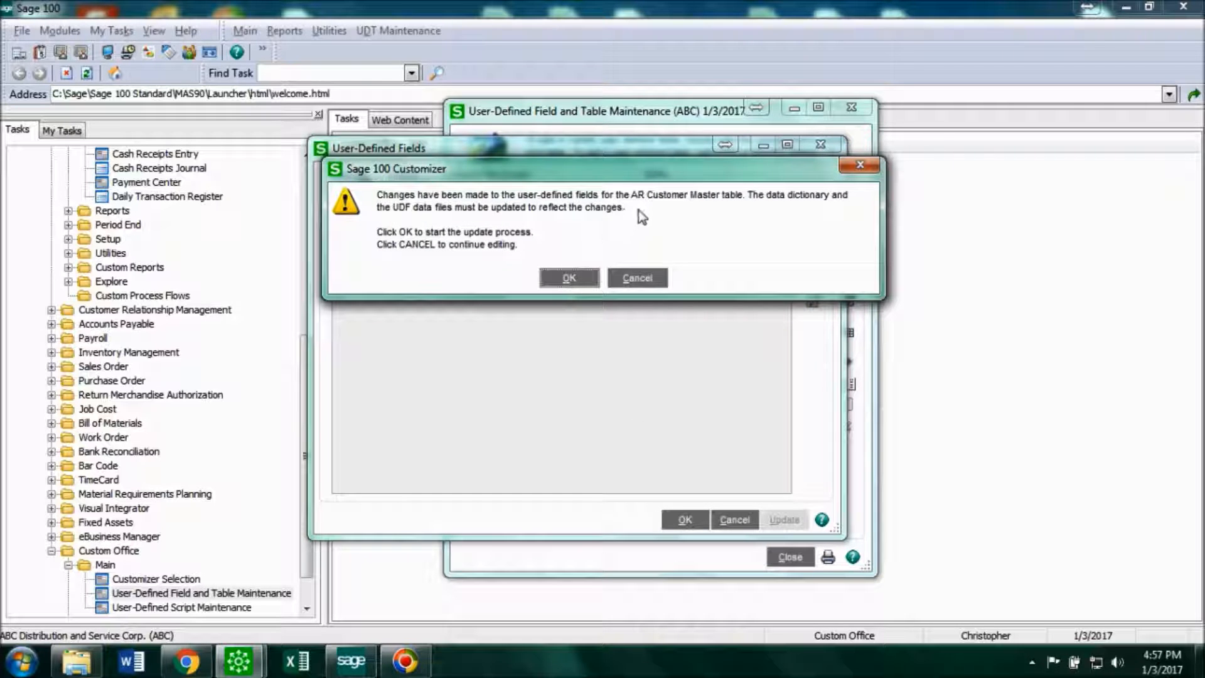
mouse_move(680, 229)
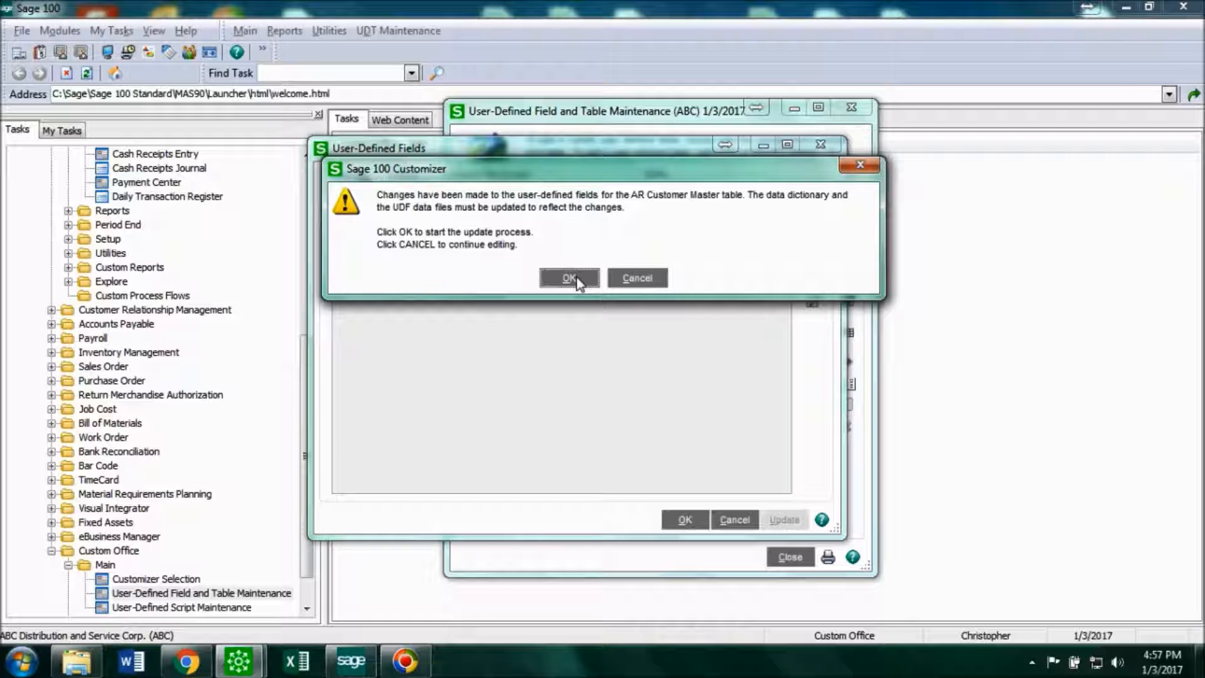
Update the data dictionary and UDF files, then close User-Defined Field and Table Maintenance.
left_click(569, 277)
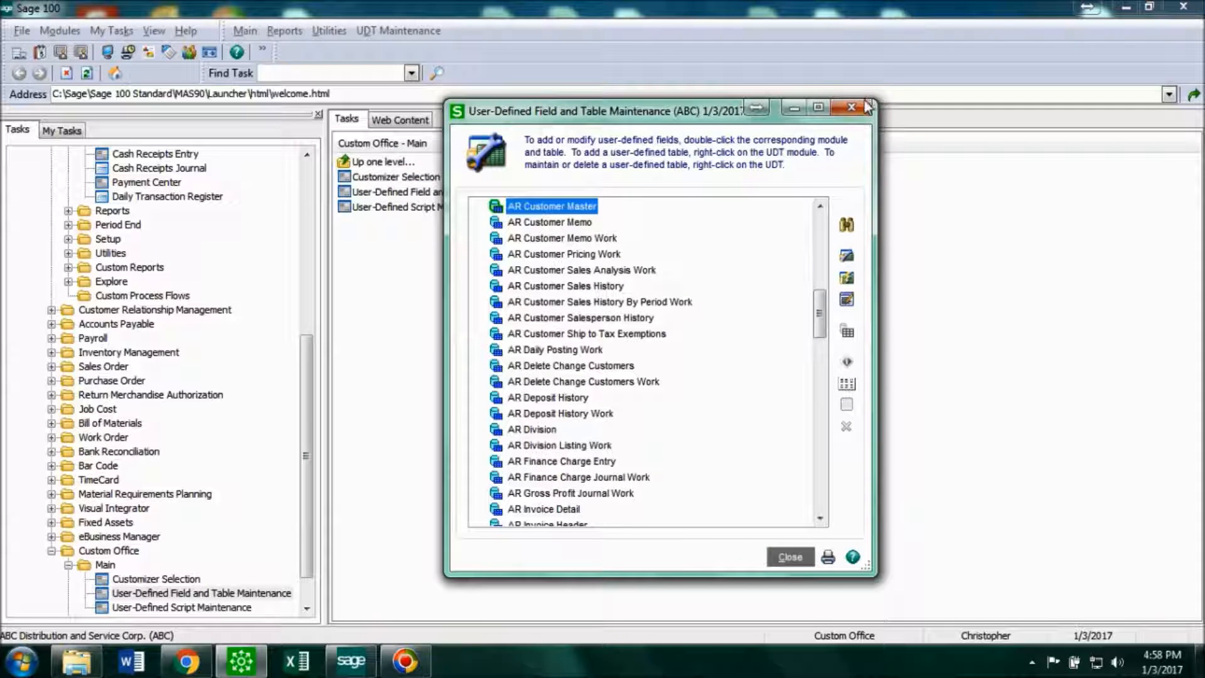
left_click(849, 108)
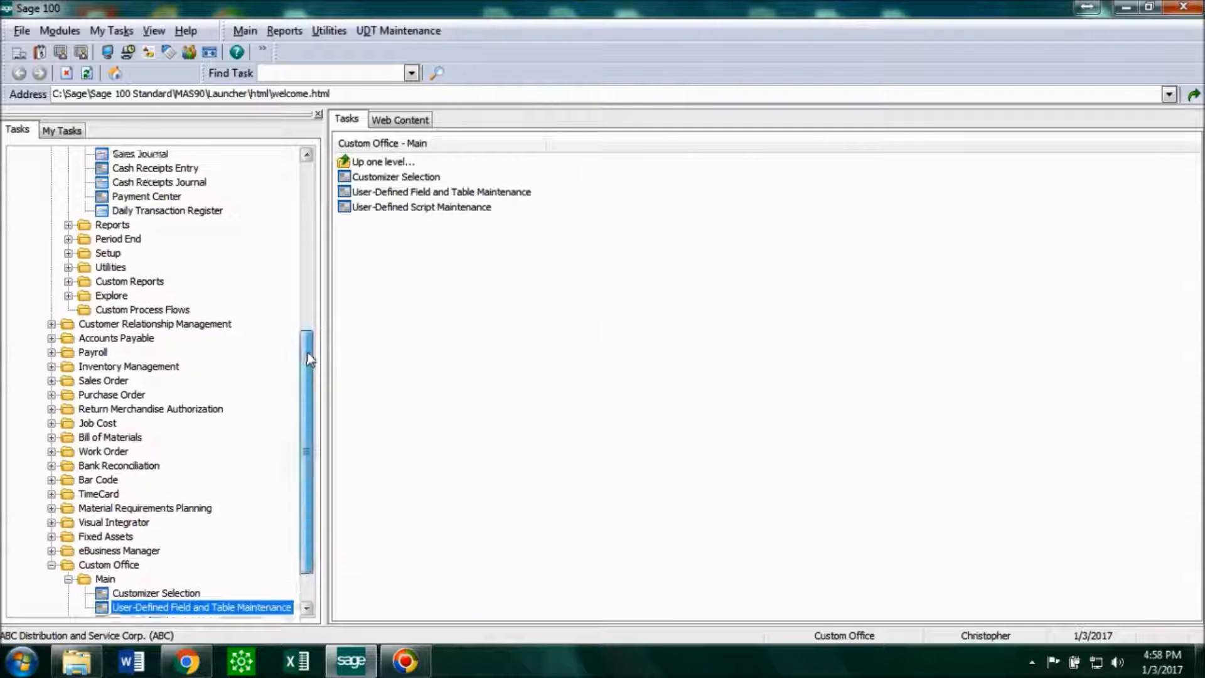
Reopen Customer Maintenance from the Accounts Receivable Main tasks.
scroll("up", 3)
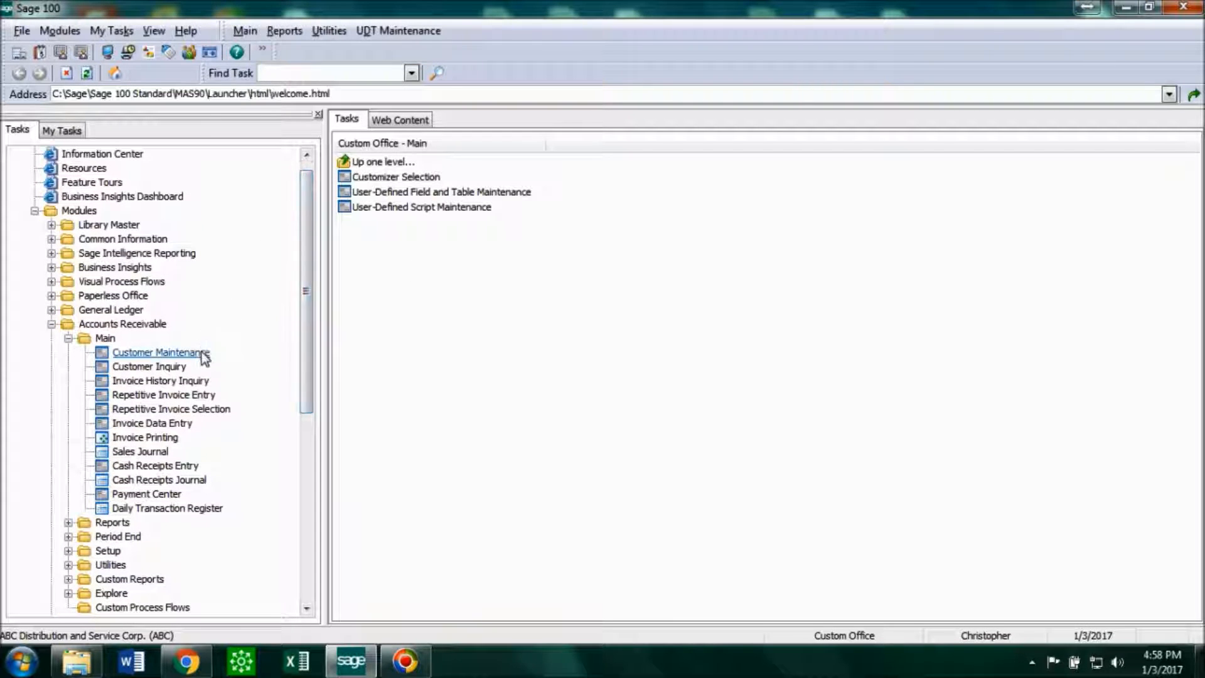
double_click(159, 351)
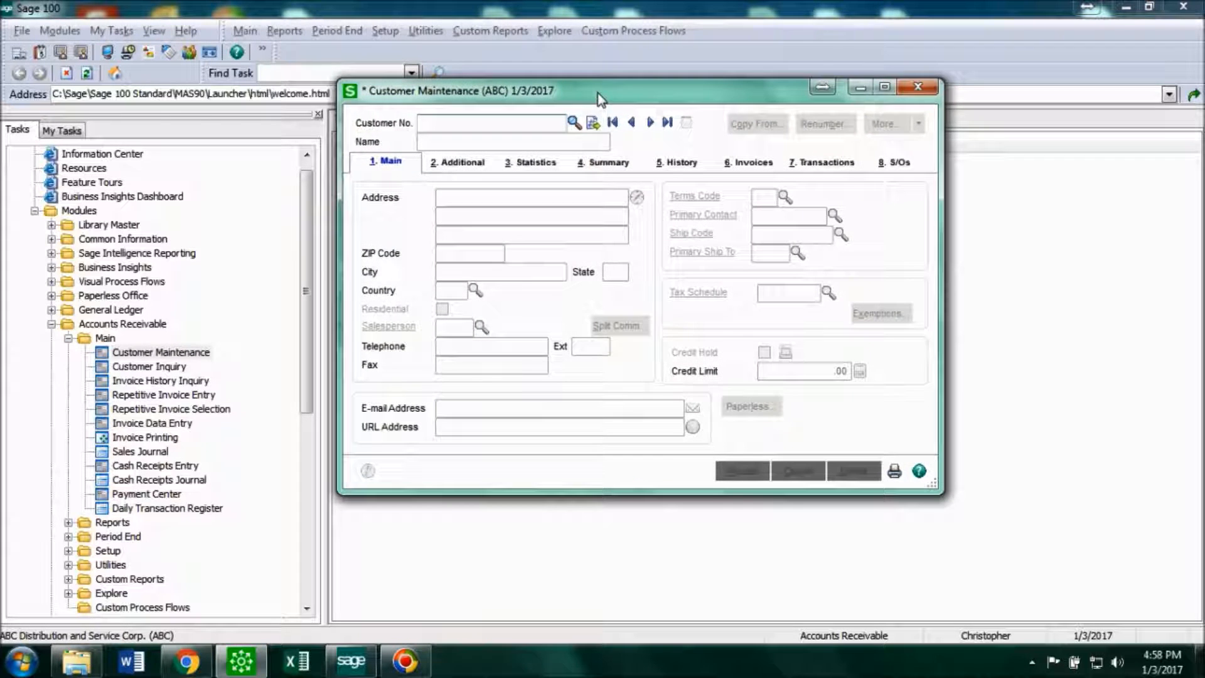
mouse_move(836, 415)
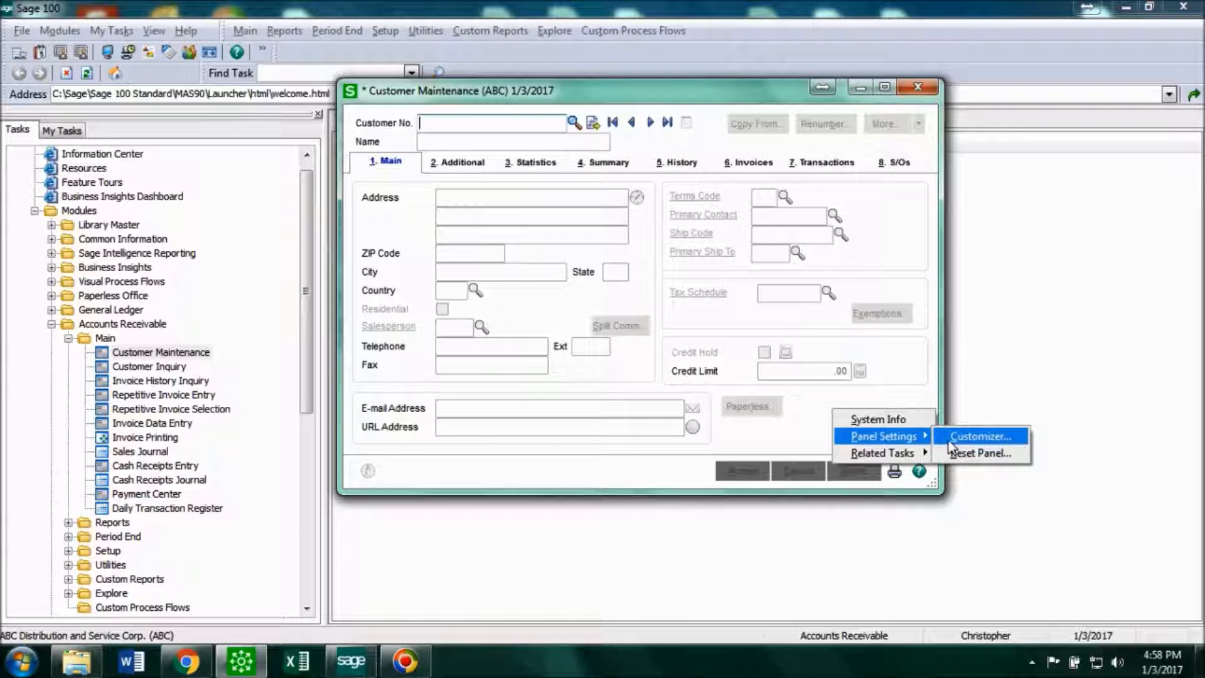
Launch the Customizer and create a new customized Customer Maintenance Main panel.
left_click(981, 435)
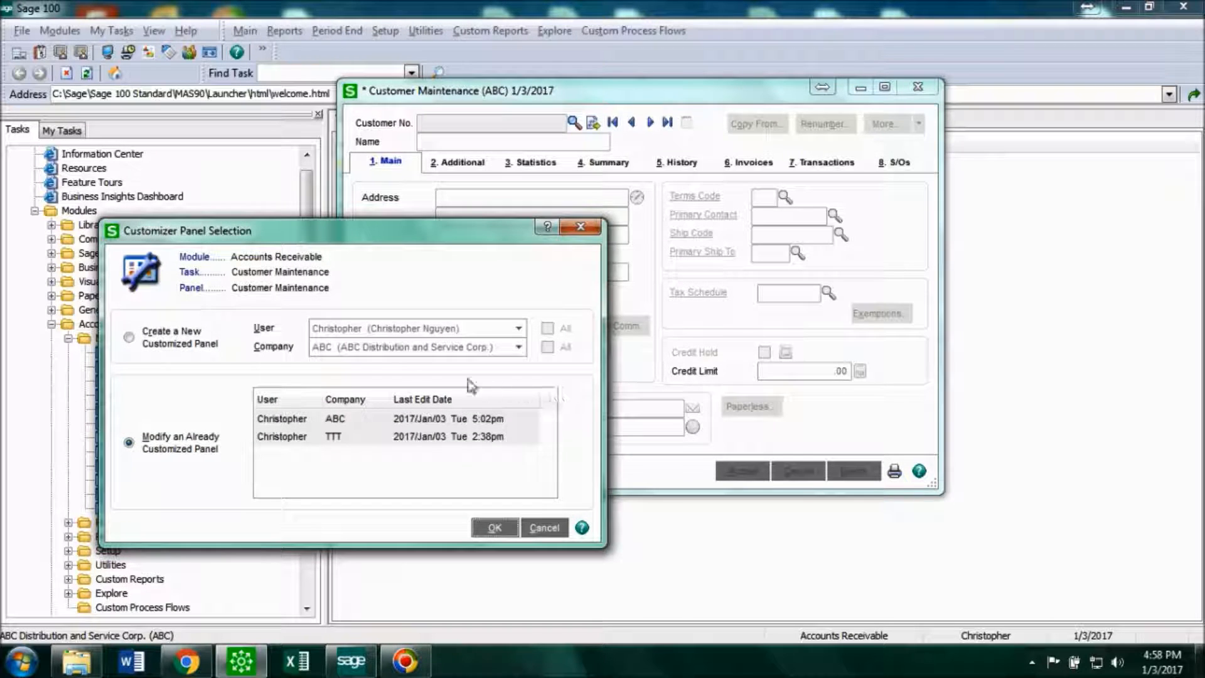
mouse_move(170, 366)
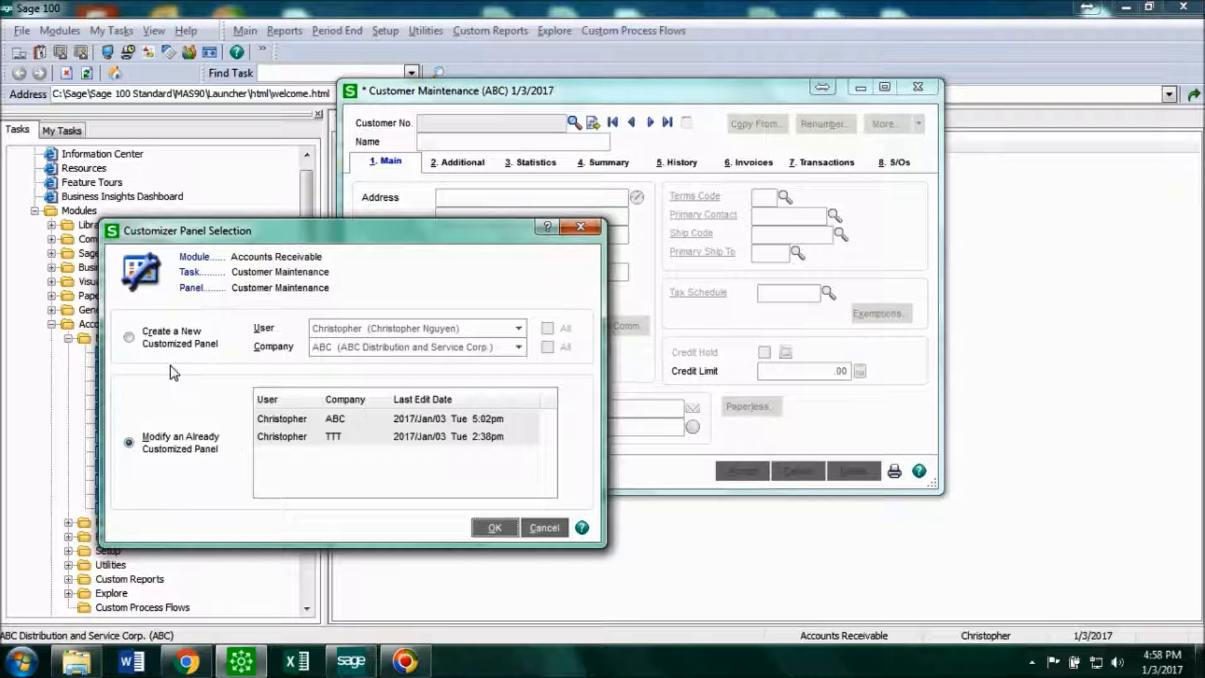
left_click(128, 336)
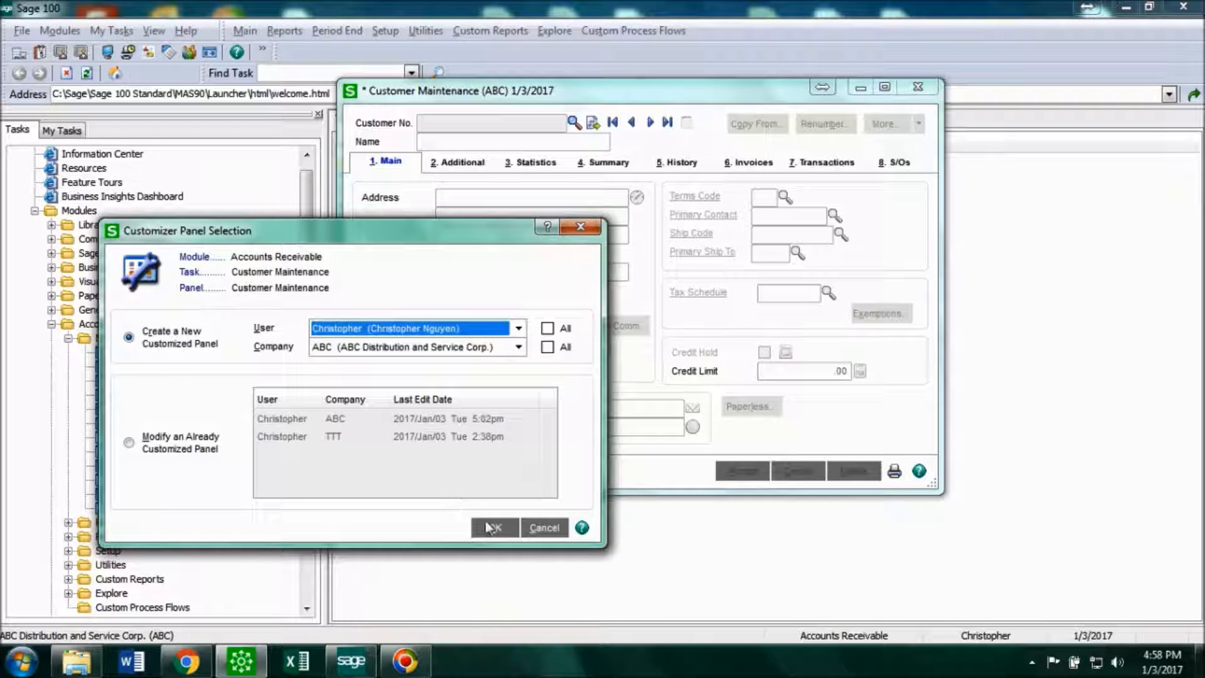
left_click(492, 527)
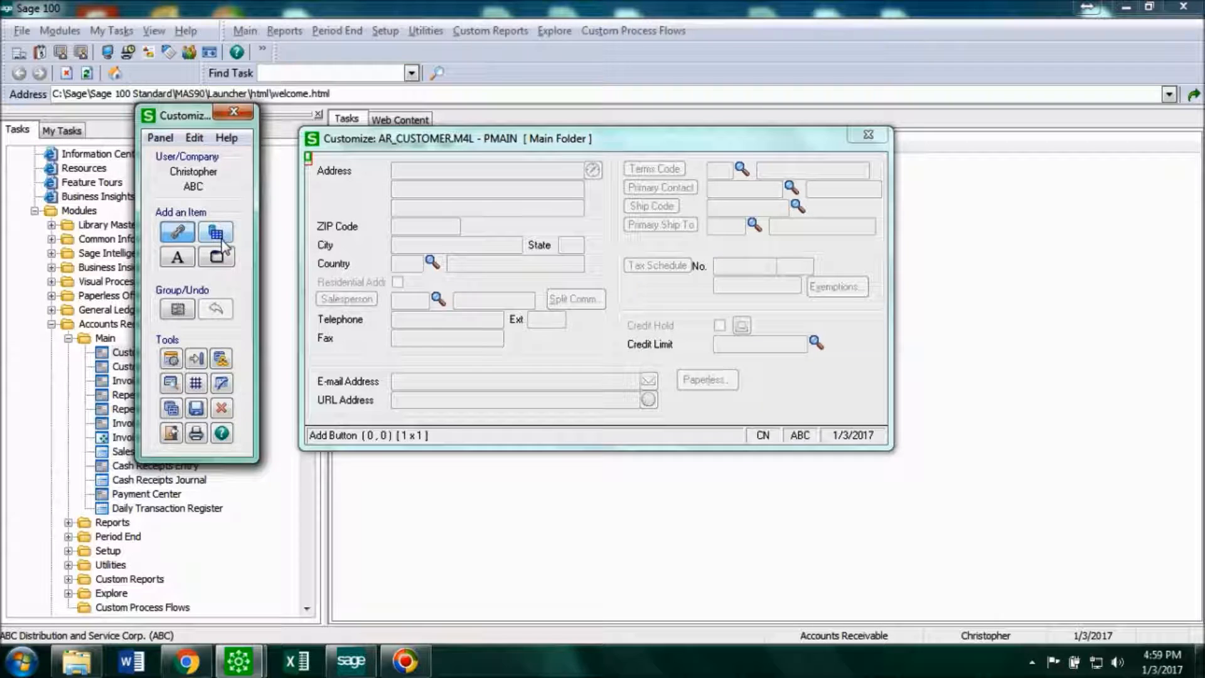
Add the UDF_DOG_FRIENDLY check box to the panel and position it below right of Paperless.
left_click(216, 231)
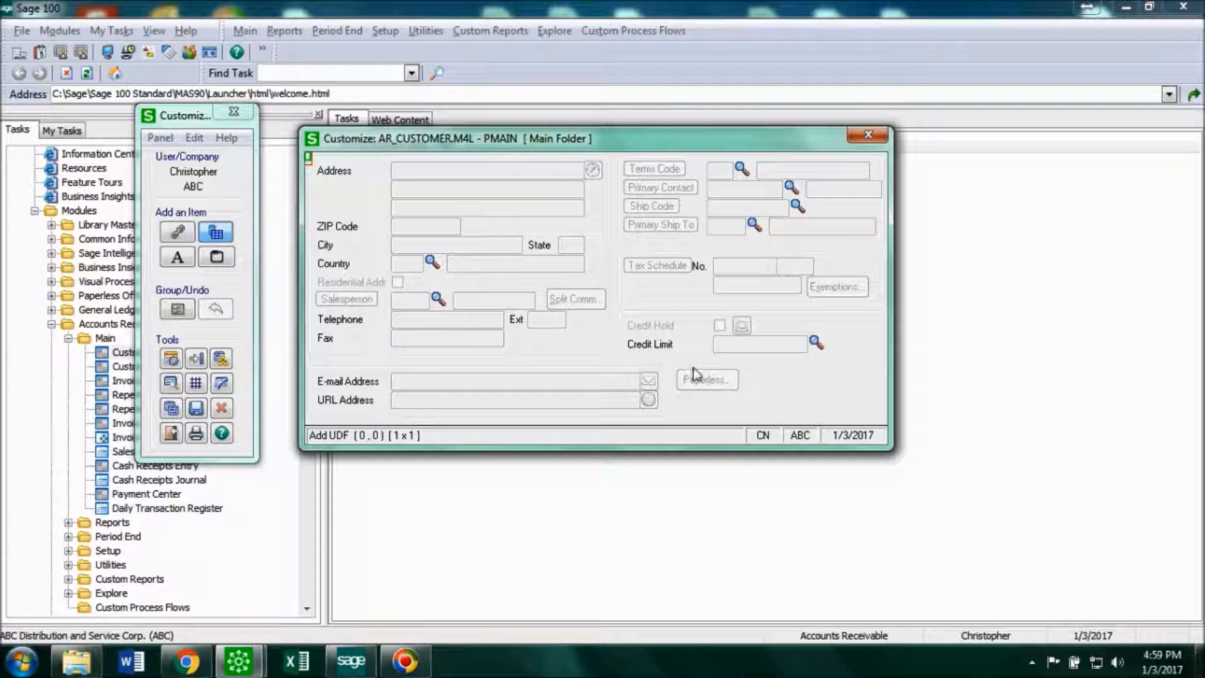
mouse_move(758, 378)
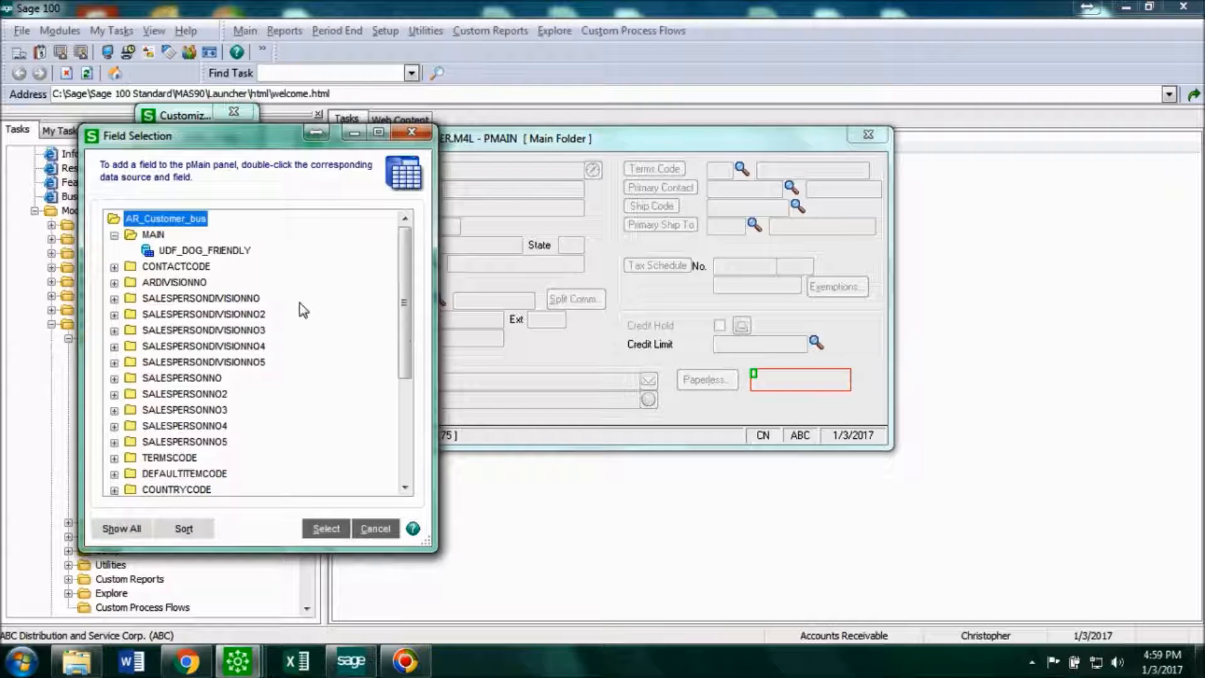
mouse_move(248, 262)
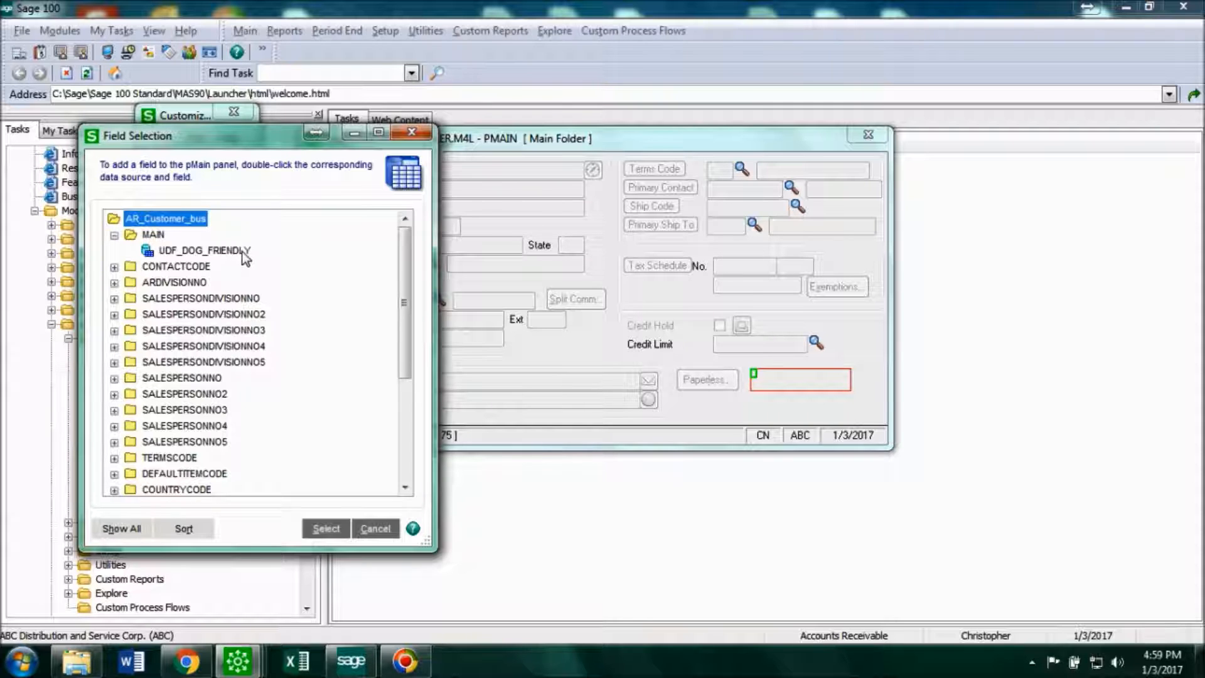
double_click(203, 250)
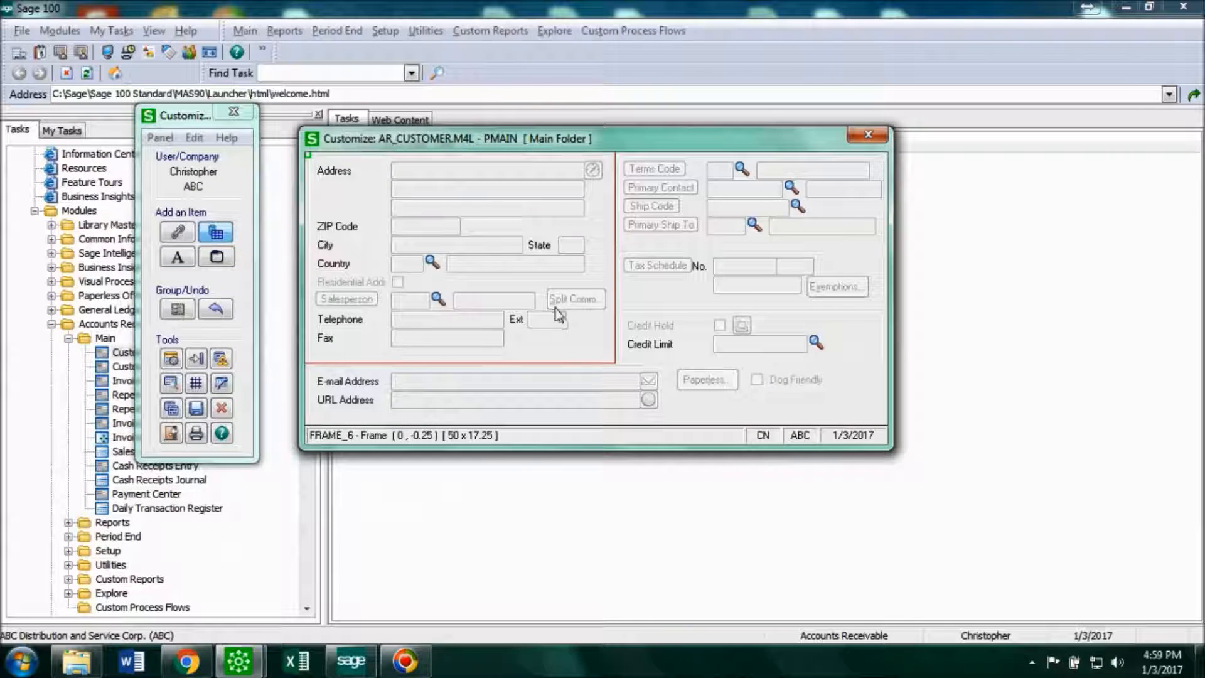
mouse_move(819, 394)
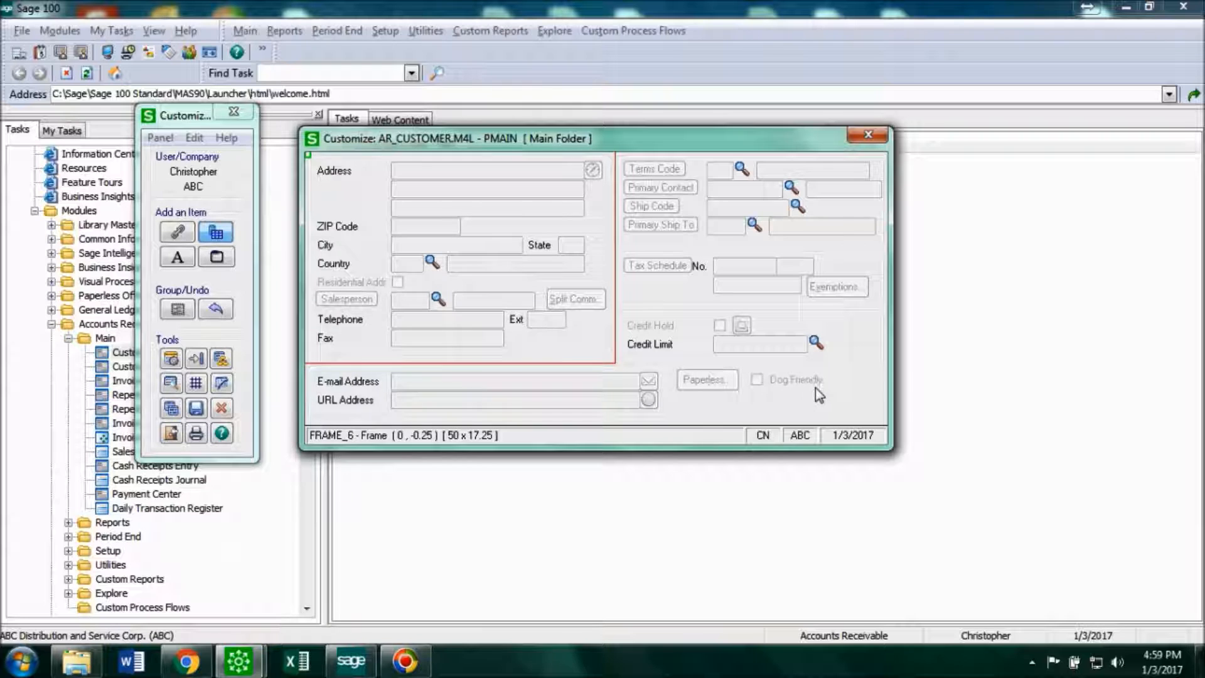
left_click(796, 379)
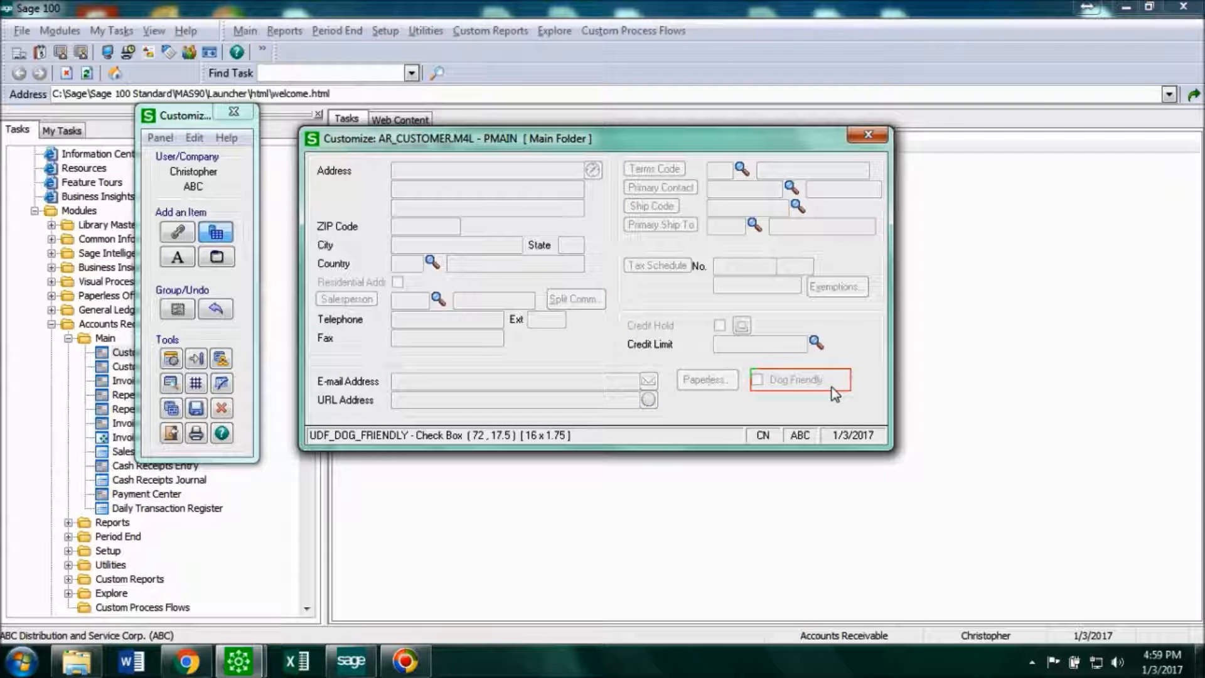
left_click(759, 344)
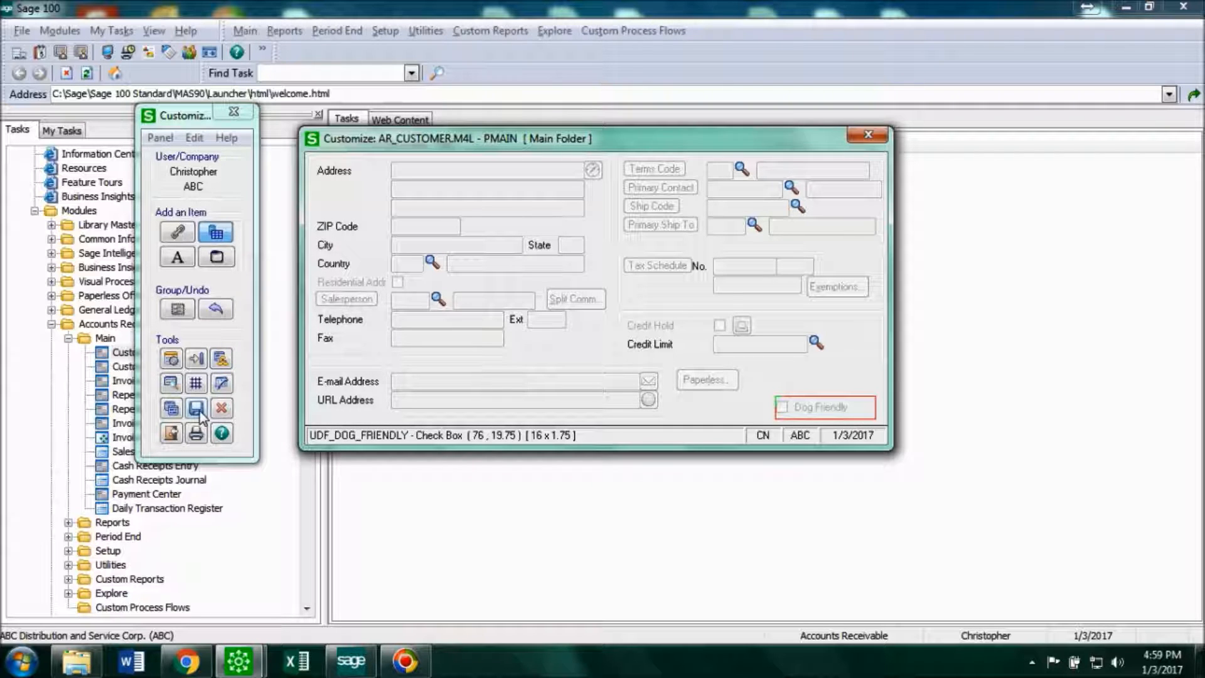
Save the customized panel and close the Main Folder and DMAIN Customizer windows.
left_click(196, 408)
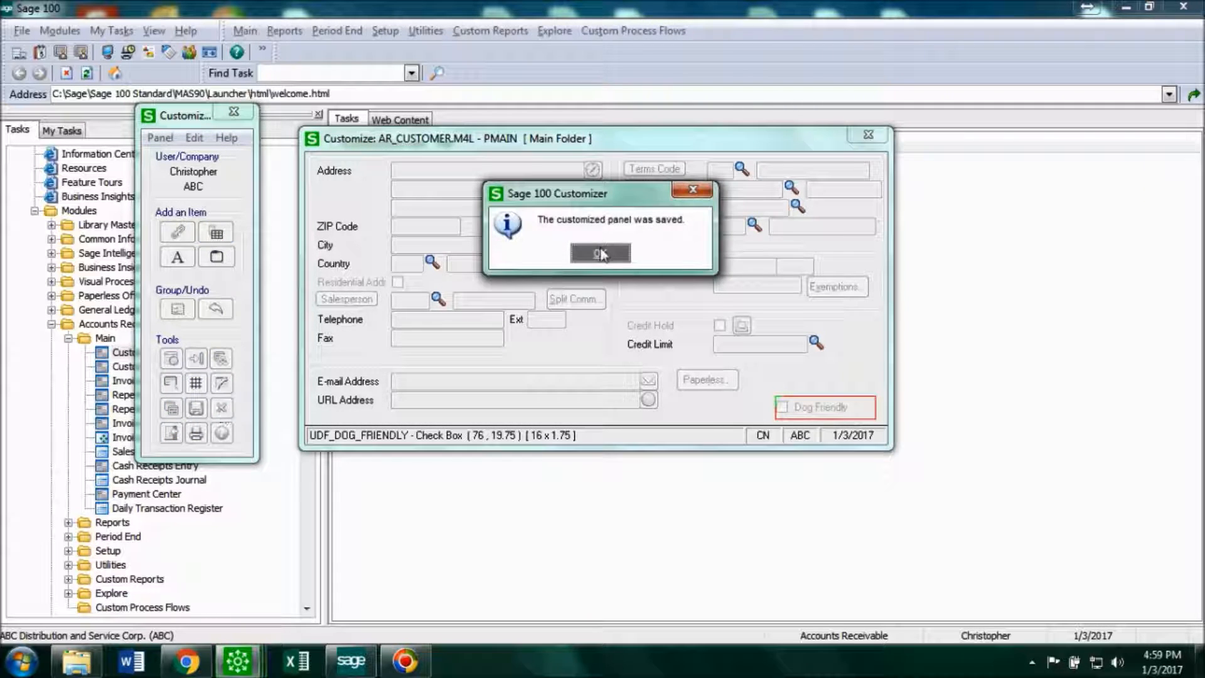
left_click(600, 254)
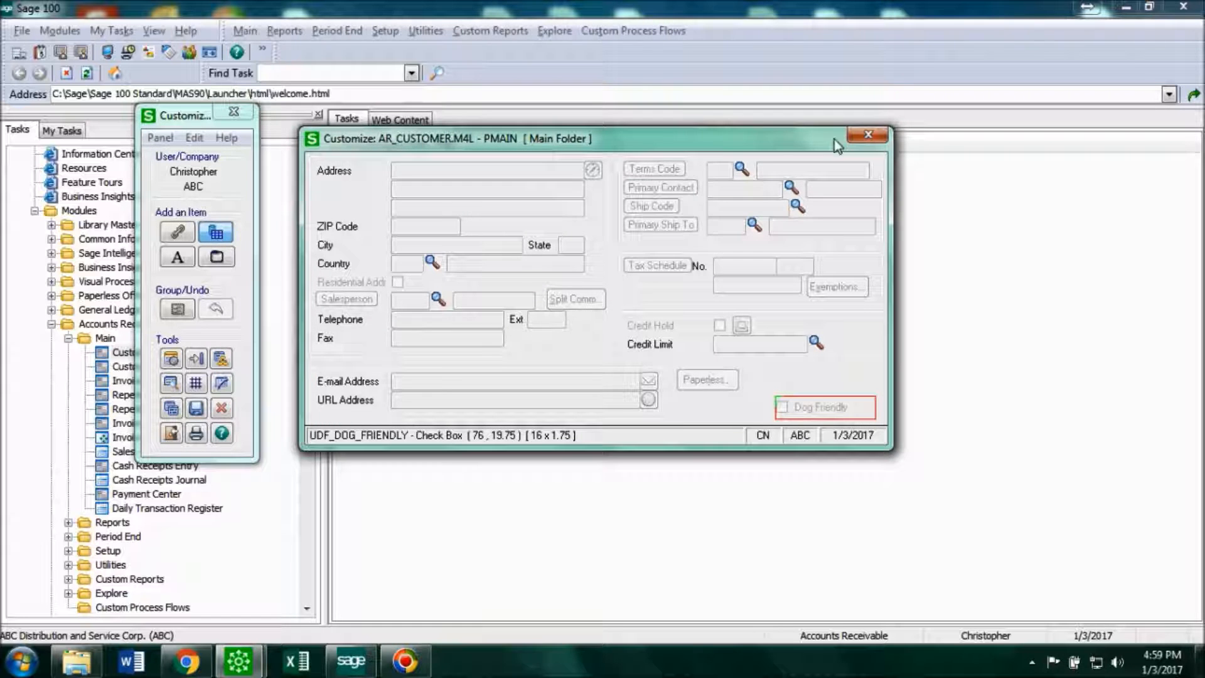
left_click(868, 134)
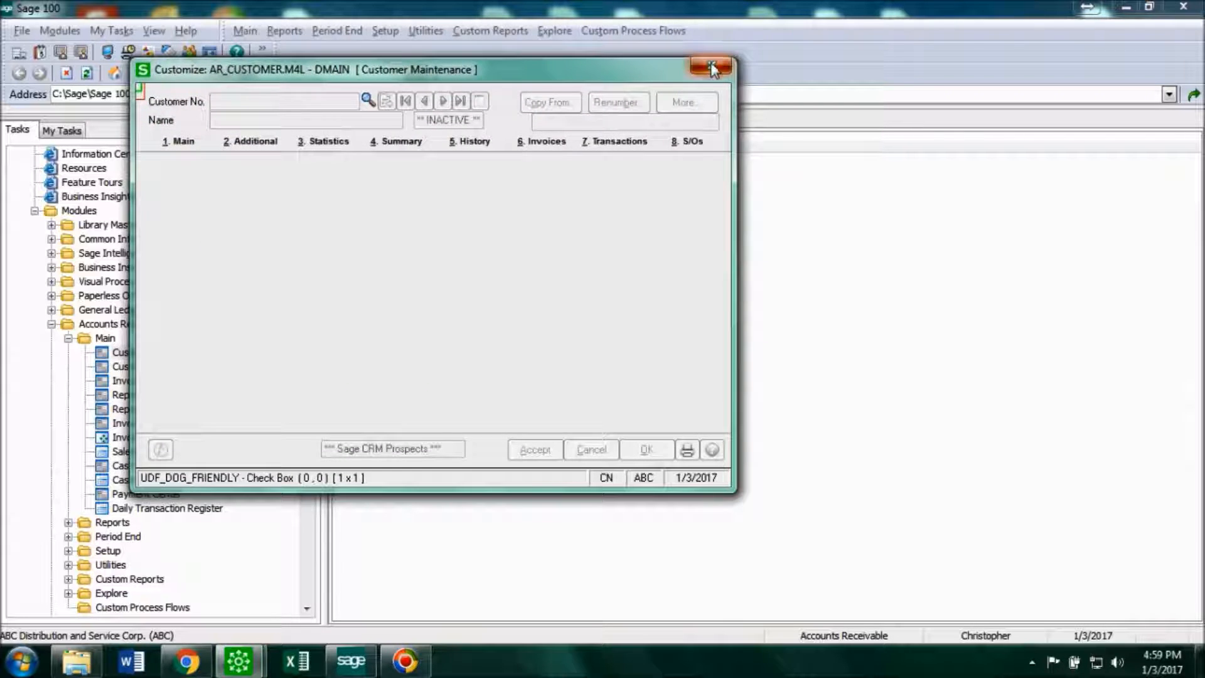
left_click(709, 67)
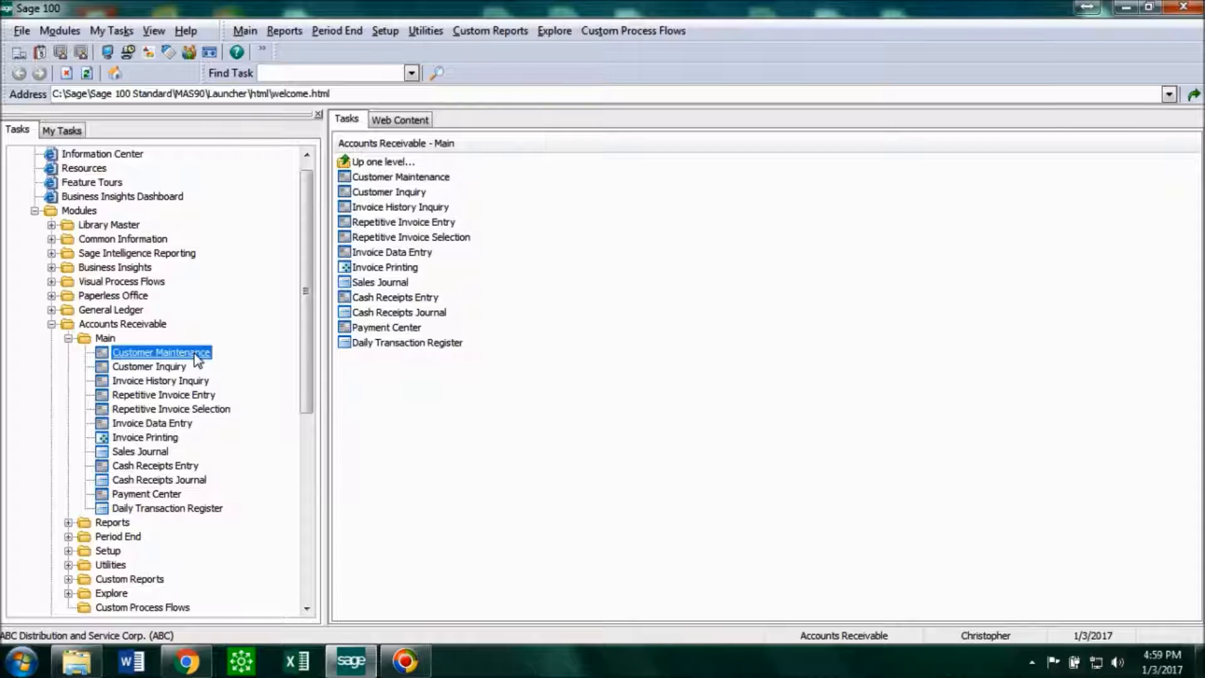
In Customer Maintenance, mark American Business Futures as Dog Friendly and accept the record.
double_click(161, 351)
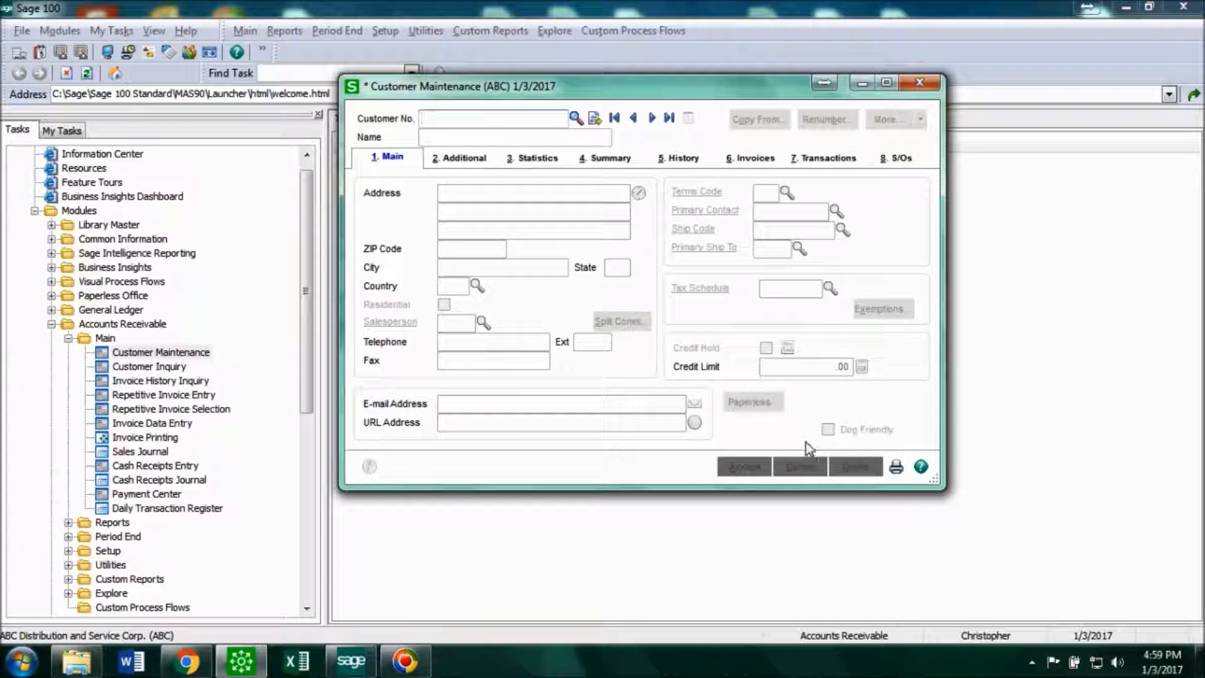
left_click(650, 118)
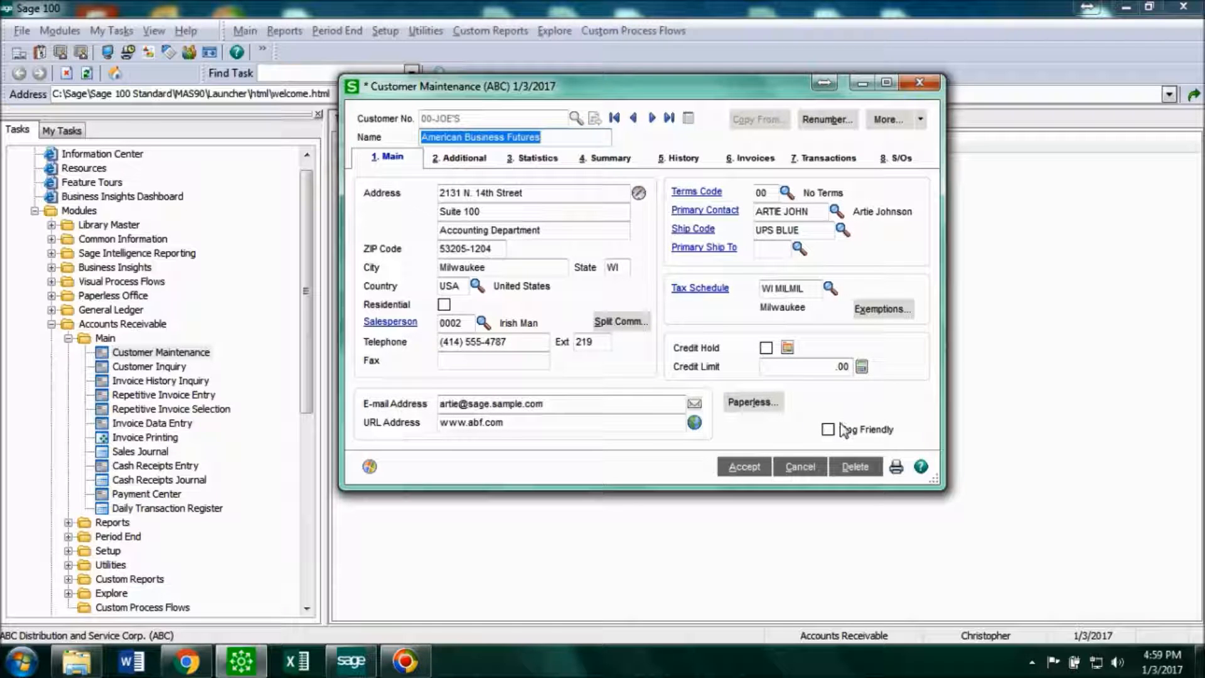
left_click(828, 429)
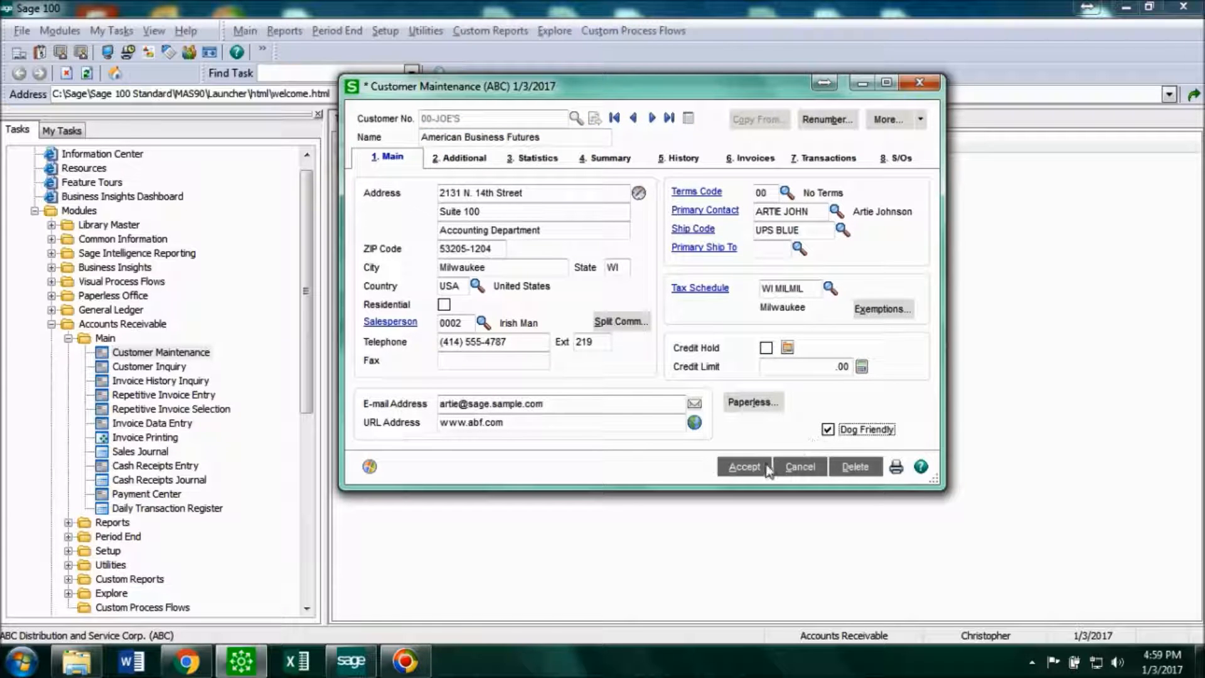
left_click(669, 118)
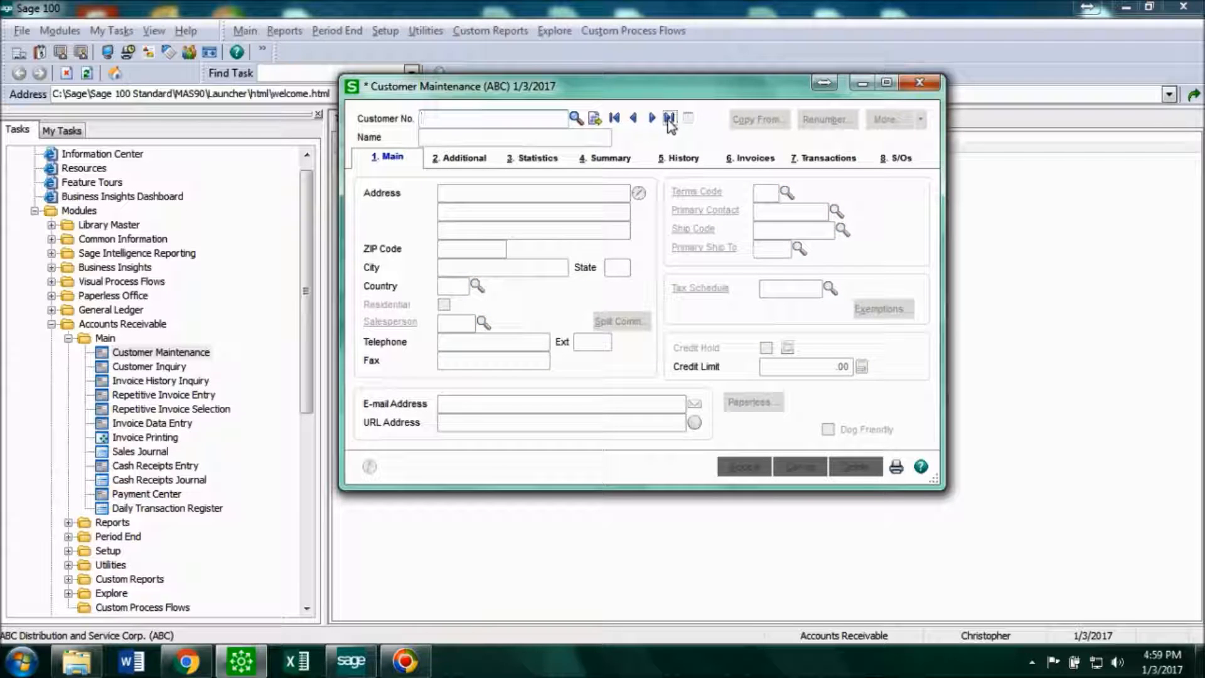
Load Orange Door & Window Co., mark it Dog Friendly and accept the record.
left_click(668, 118)
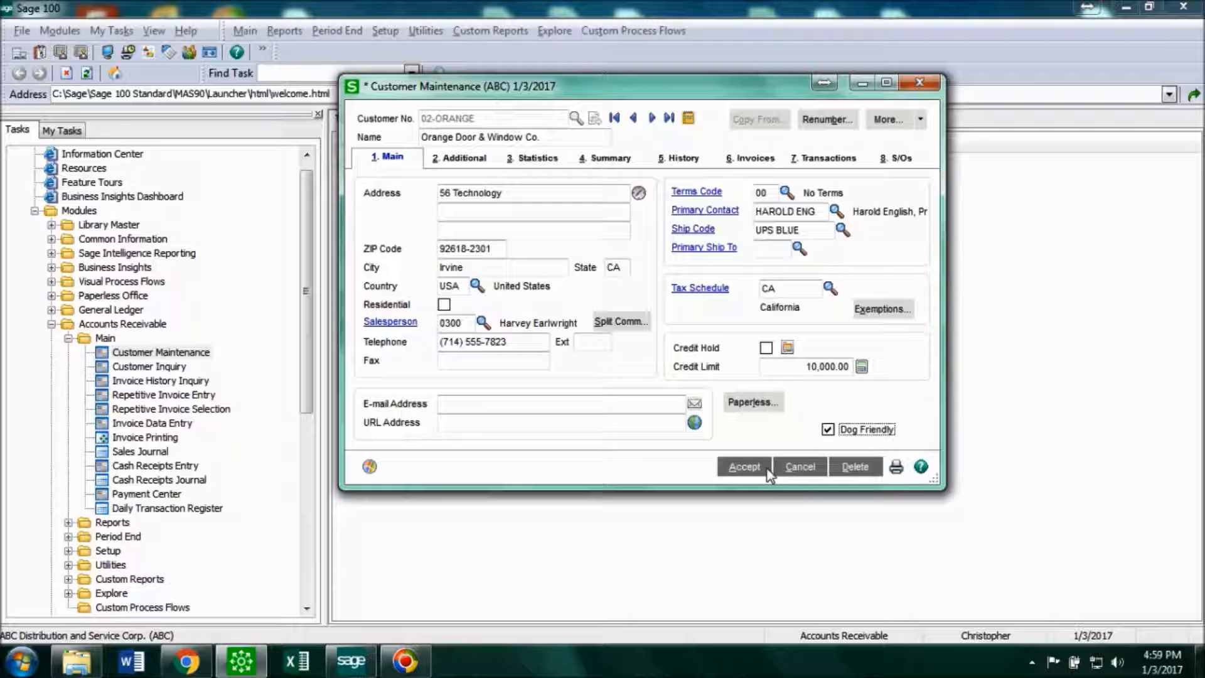
left_click(742, 467)
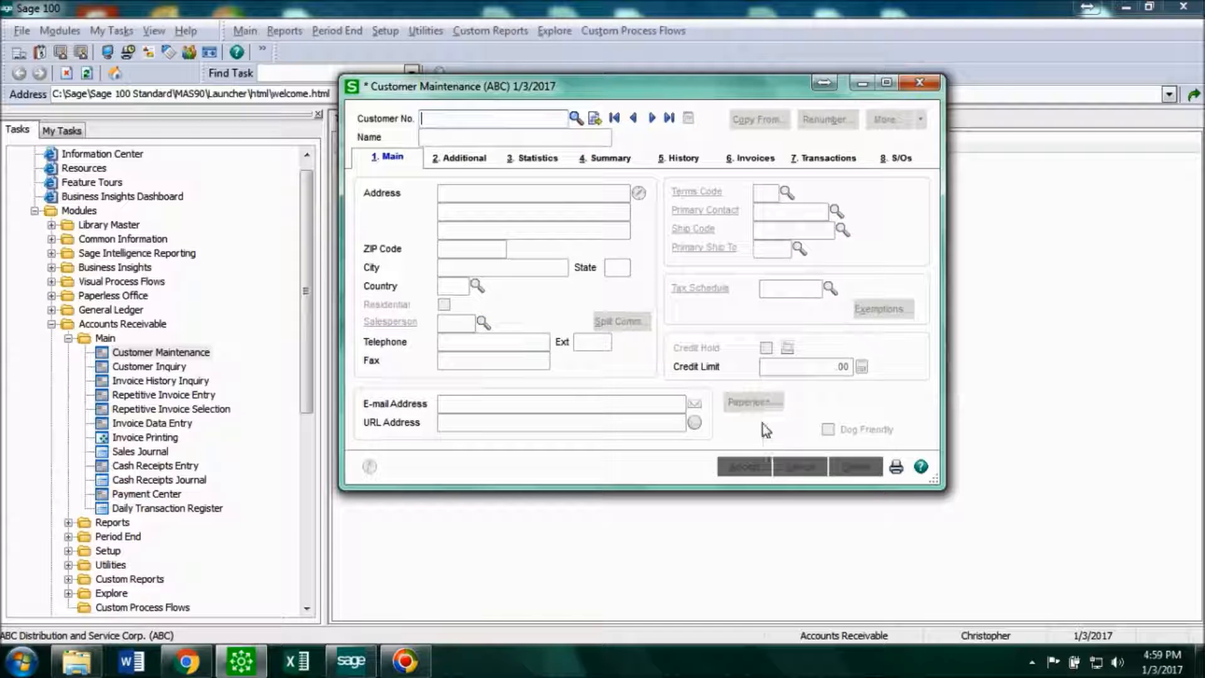
mouse_move(815, 435)
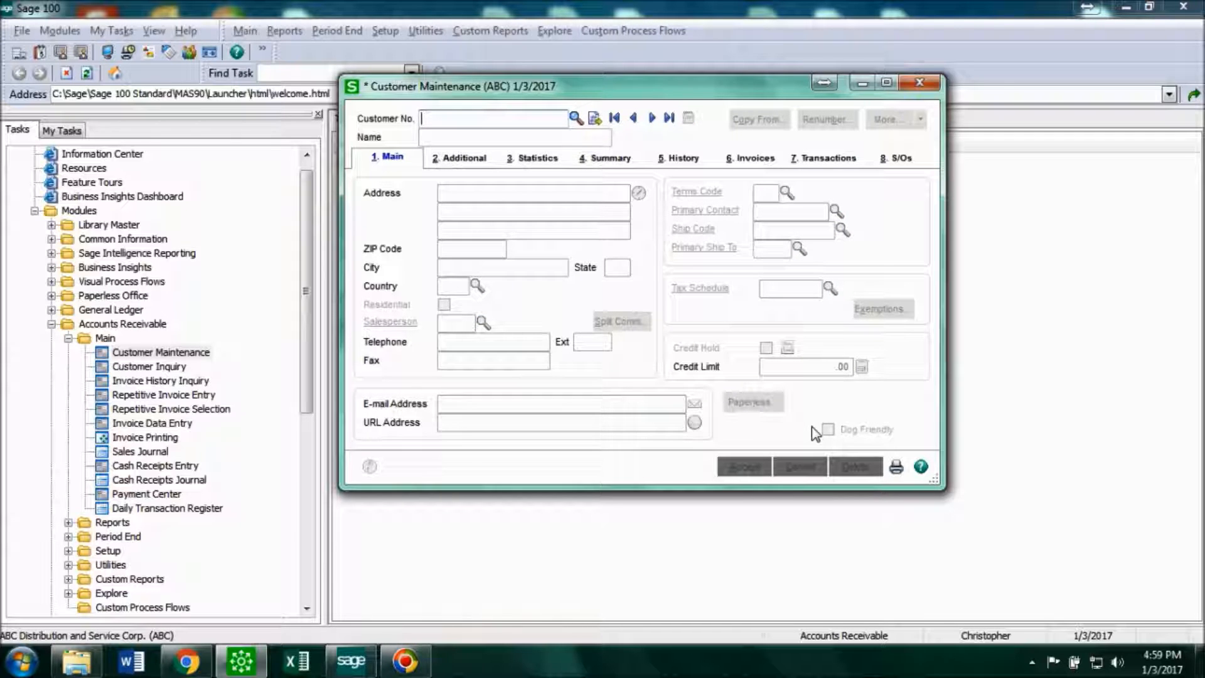